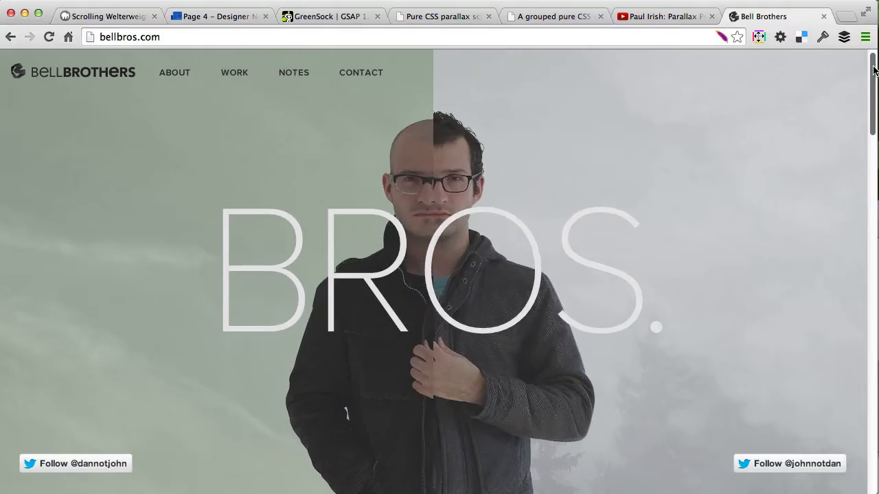
Step: Scroll down bellbros.com until the BROS. headline rises and both brothers stand side by side
scroll("down", 3)
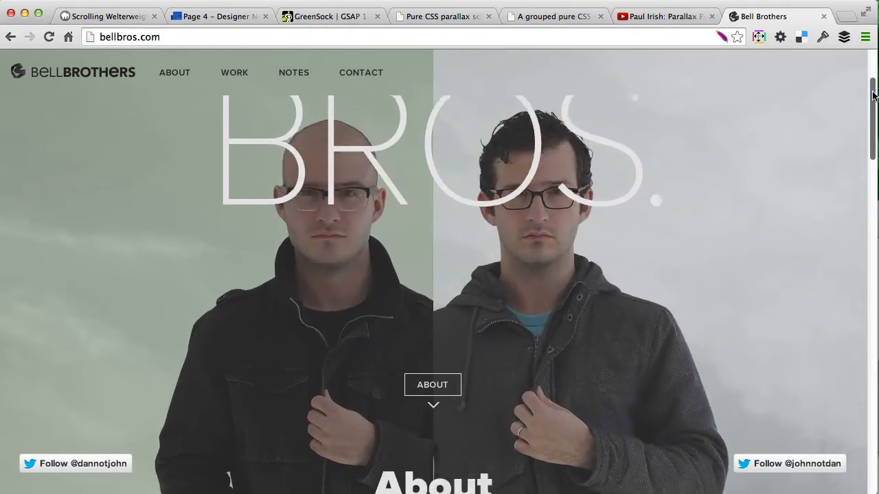
scroll("down", 3)
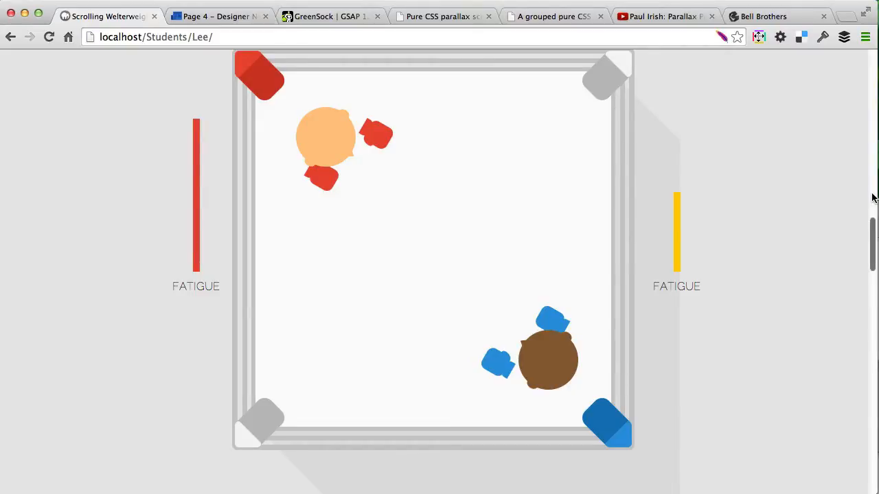
Step: Scroll the skrollr boxing demo down and slightly back up to move the fighters across the ring
scroll("down", 3)
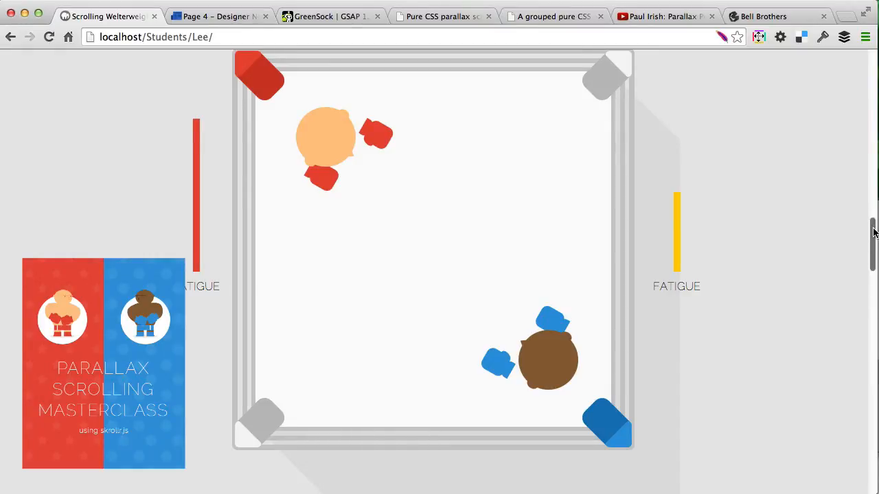
scroll("down", 3)
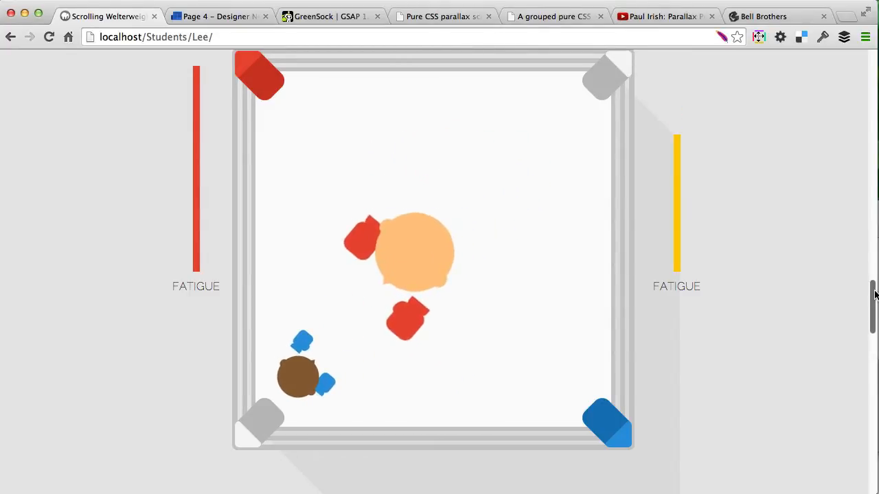
scroll("down", 3)
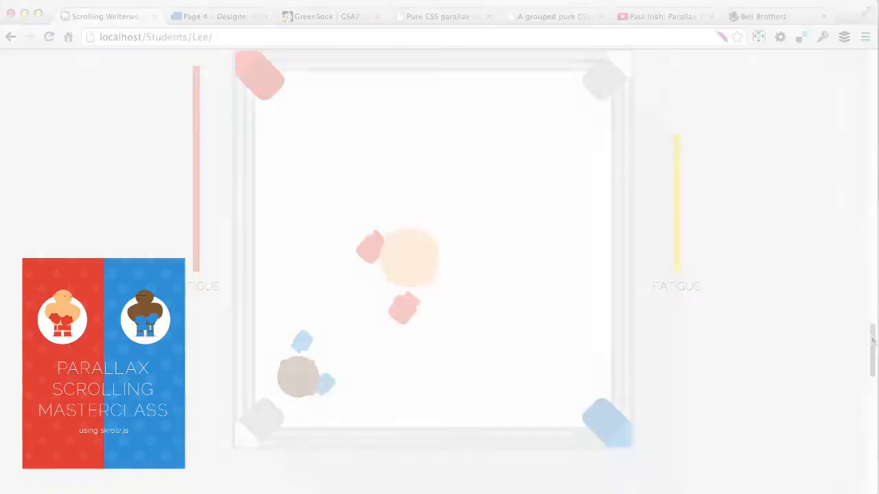
scroll("up", 3)
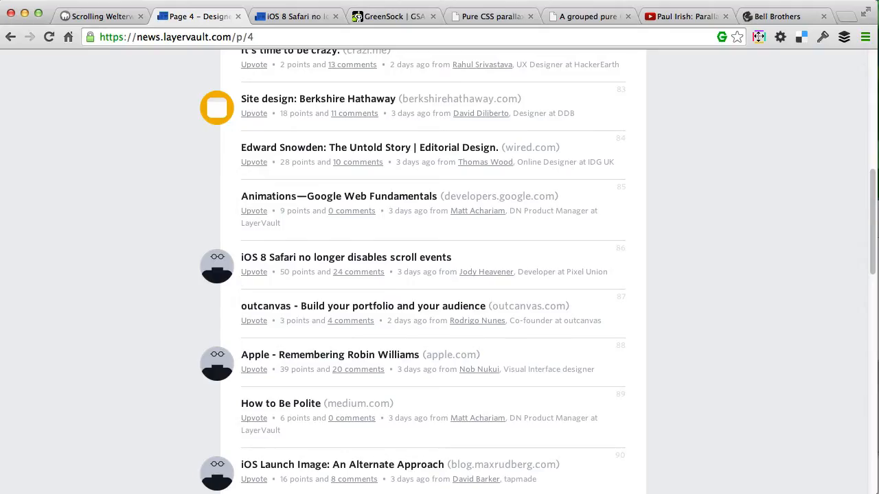
mouse_move(252, 271)
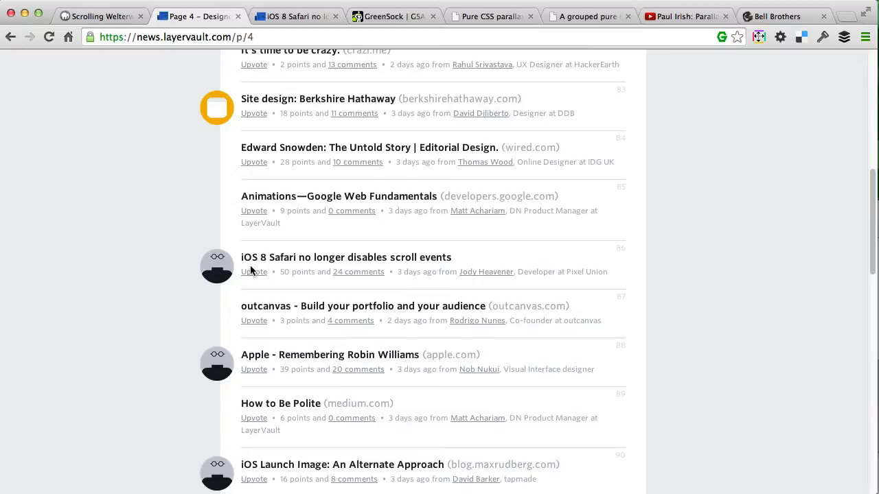
mouse_move(346, 261)
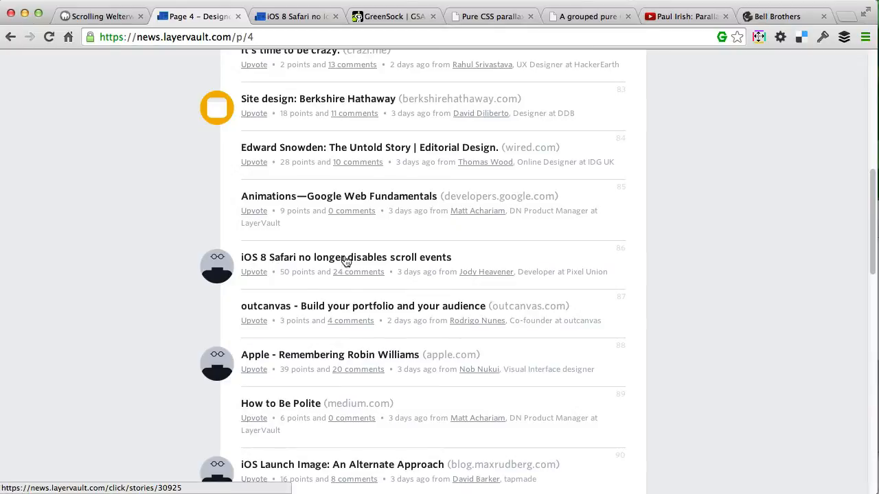
Step: Open the iOS 8 Safari scroll-events story, select 'window.onscroll', and scroll into the comments
left_click(346, 257)
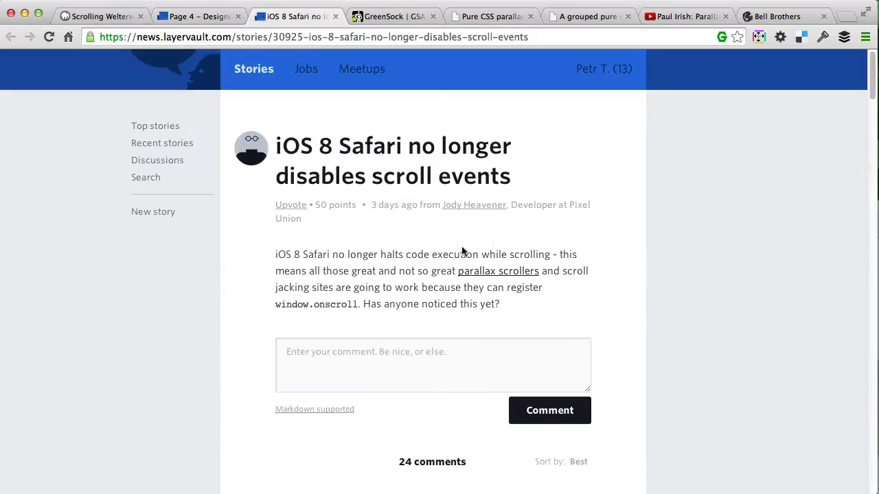
double_click(315, 304)
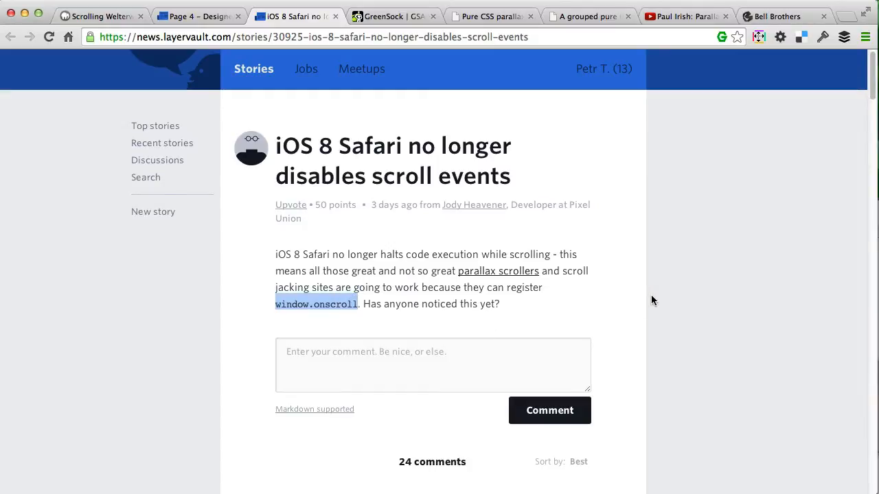
scroll("down", 3)
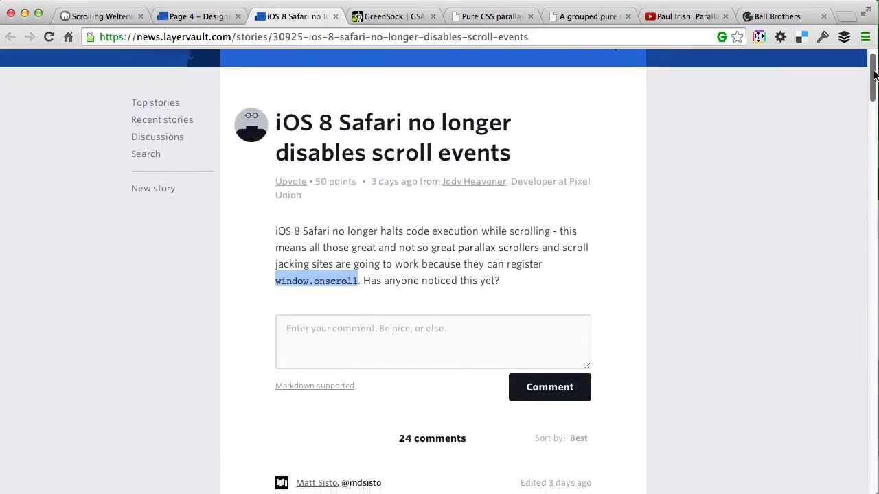
scroll("down", 3)
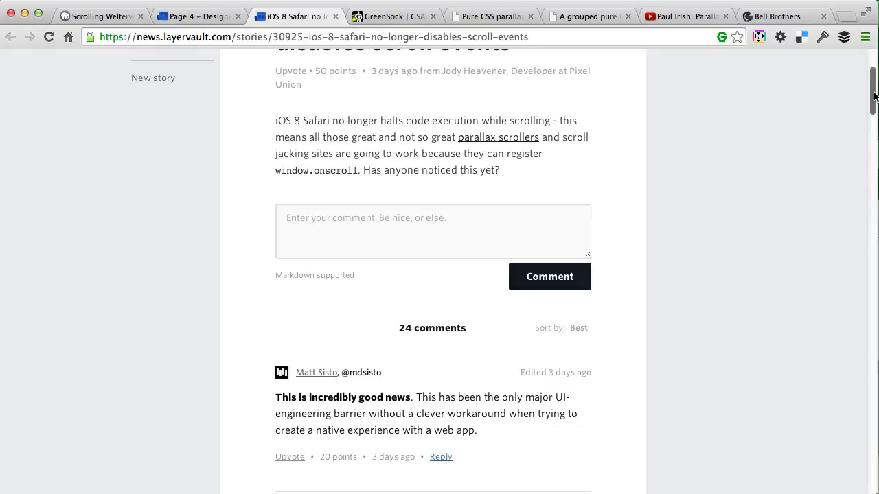
scroll("down", 3)
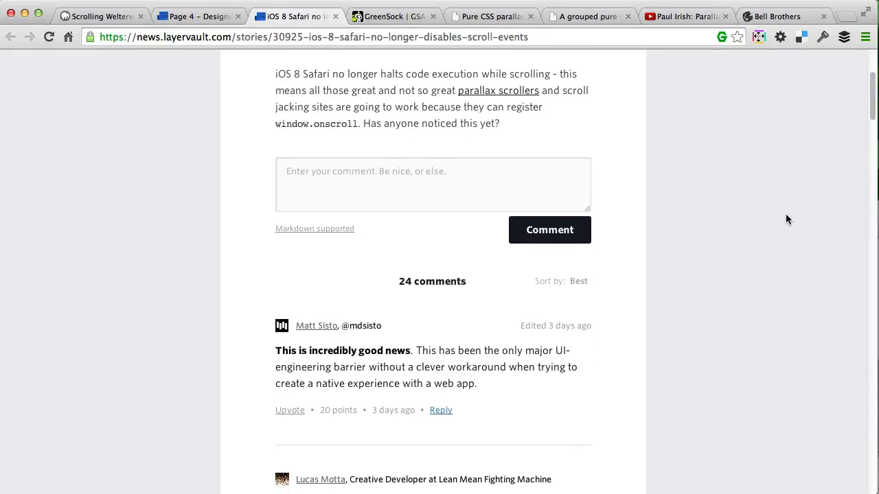
mouse_move(772, 220)
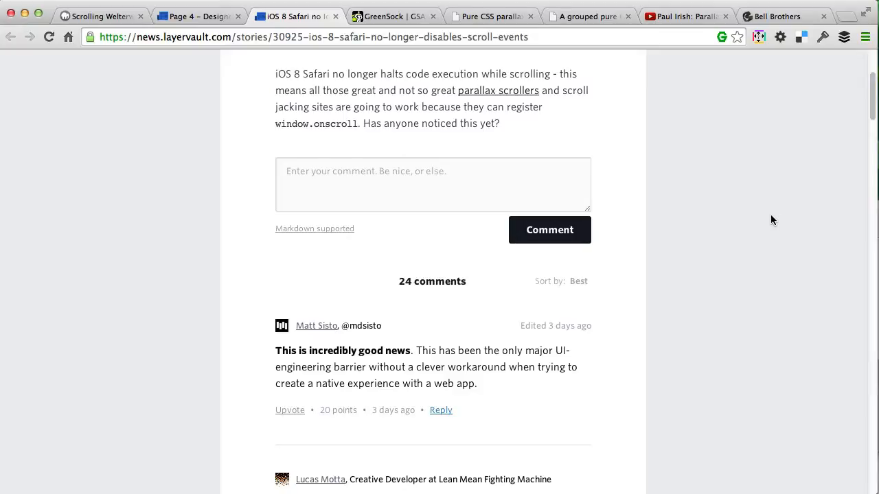
Step: Scroll up and down through the story's comments, then switch to the GreenSock release notes
scroll("up", 3)
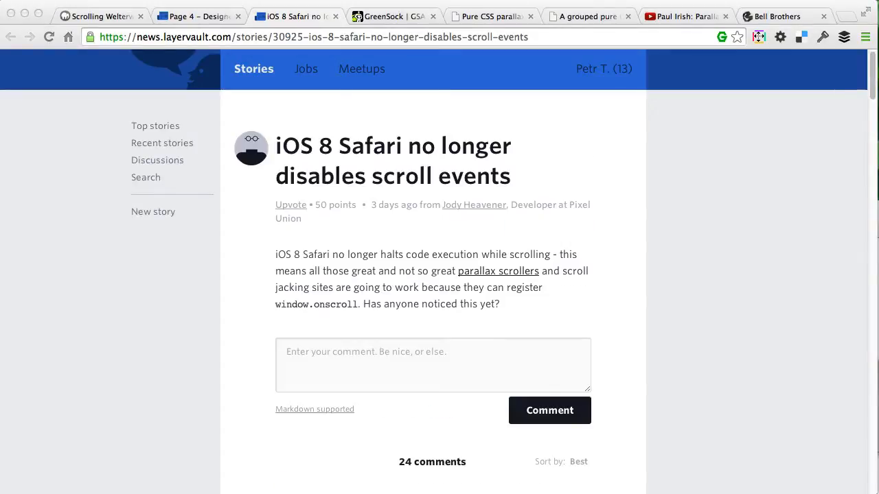
mouse_move(850, 125)
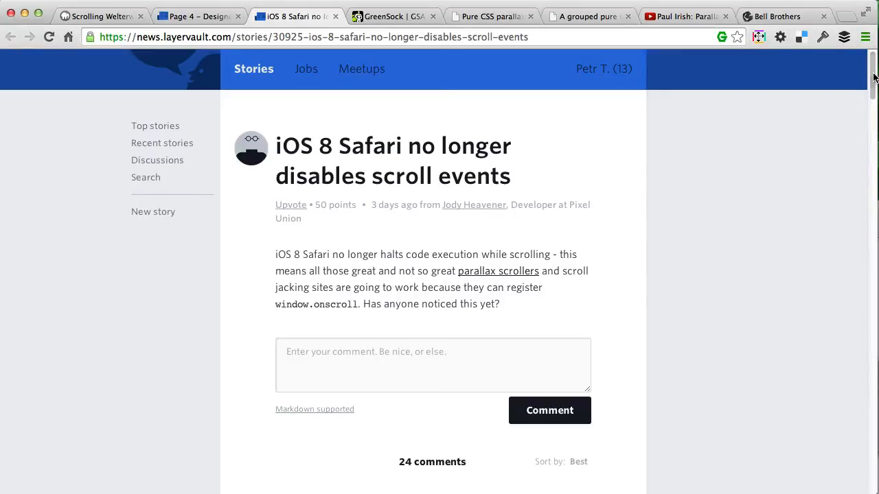
scroll("down", 3)
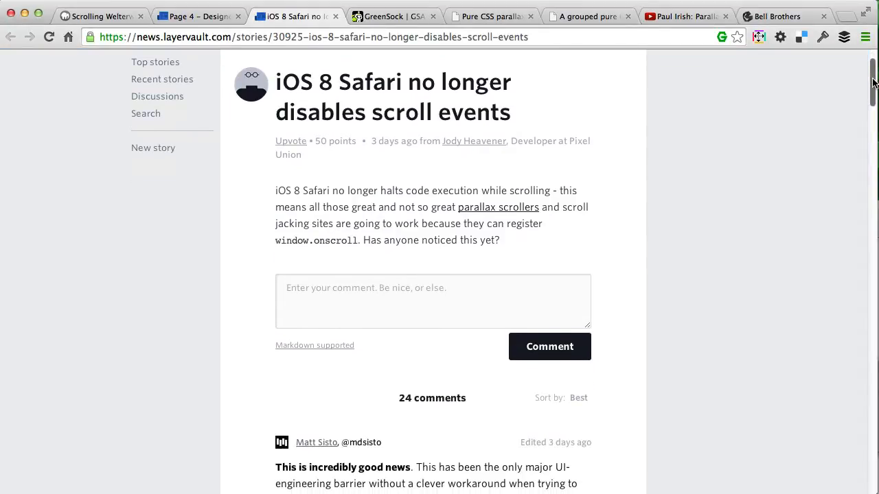
scroll("down", 3)
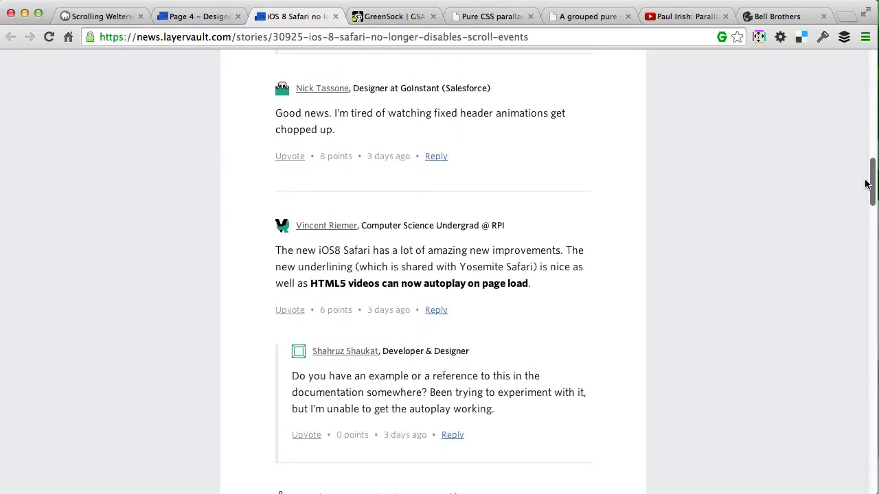
scroll("up", 3)
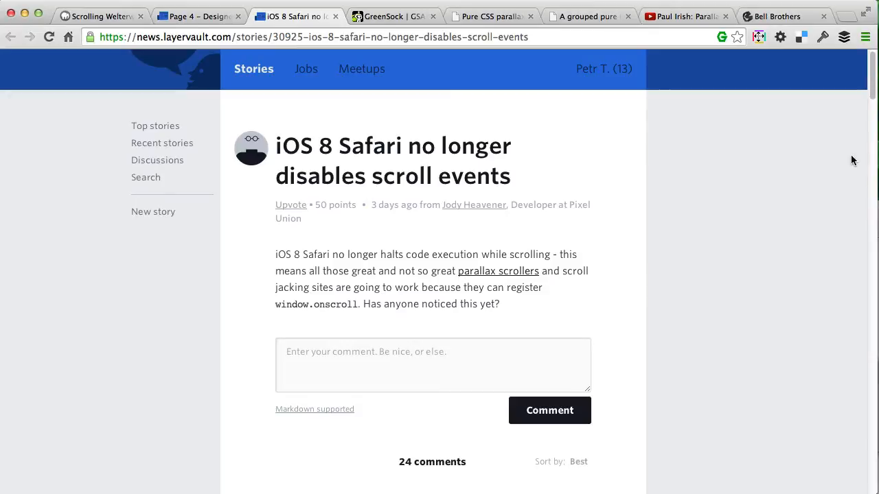
scroll("down", 3)
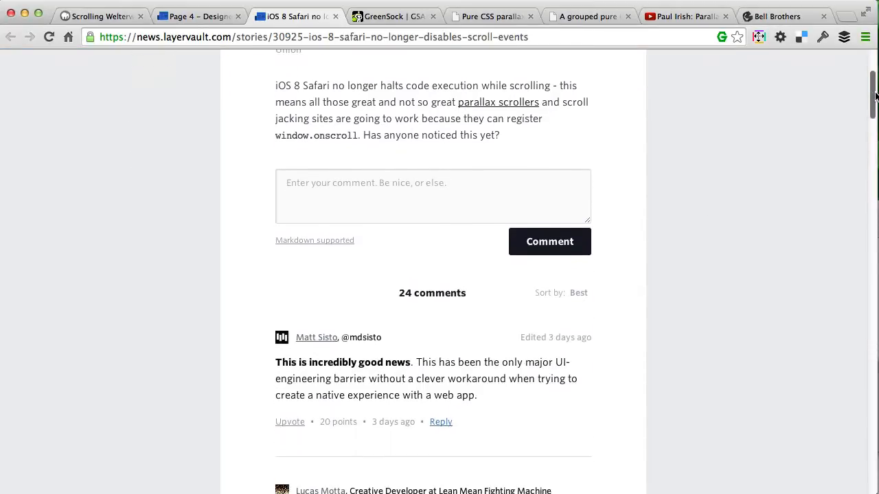
left_click(393, 16)
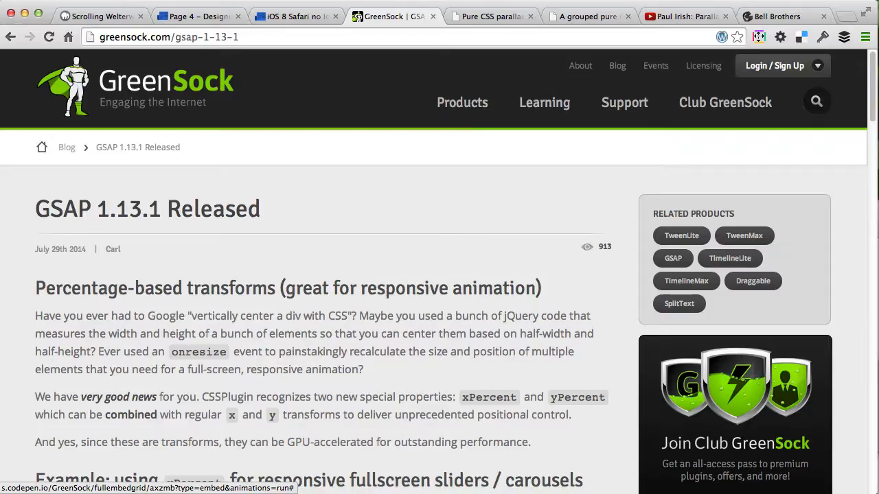
mouse_move(342, 160)
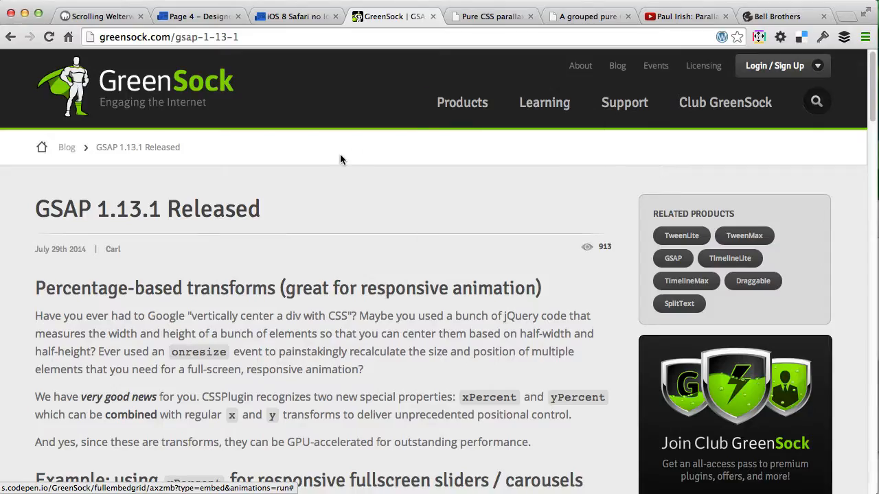
mouse_move(142, 213)
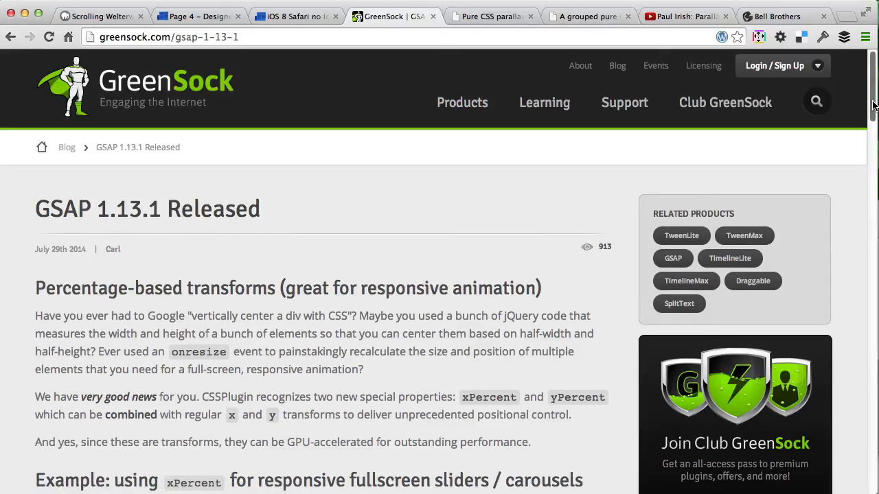
Step: Scroll down the GSAP 1.13.1 release post to the xPercent fullscreen slider demo
scroll("down", 3)
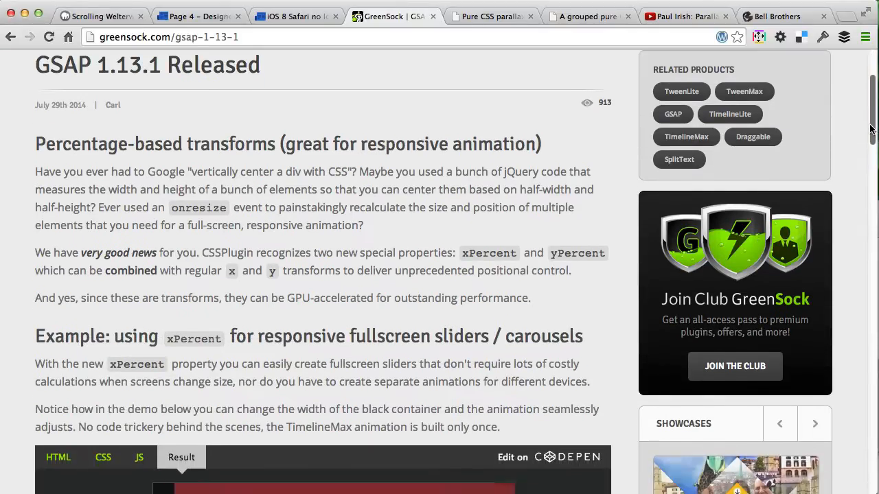
scroll("down", 3)
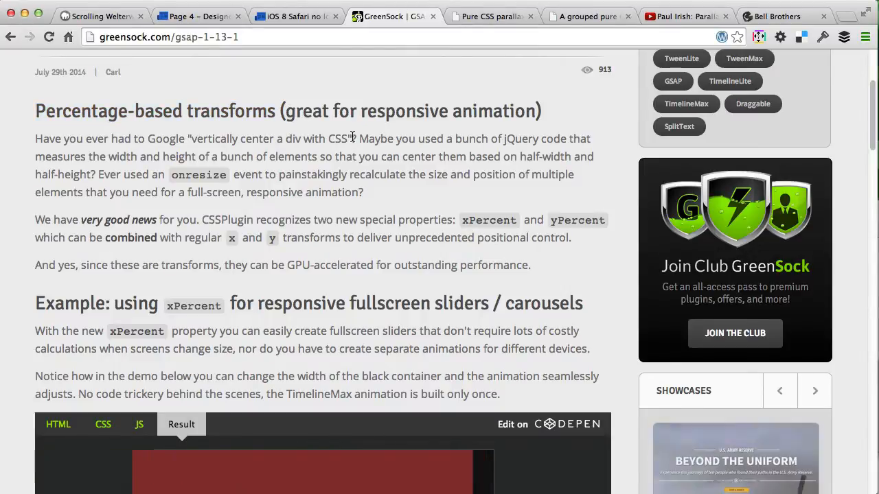
scroll("down", 3)
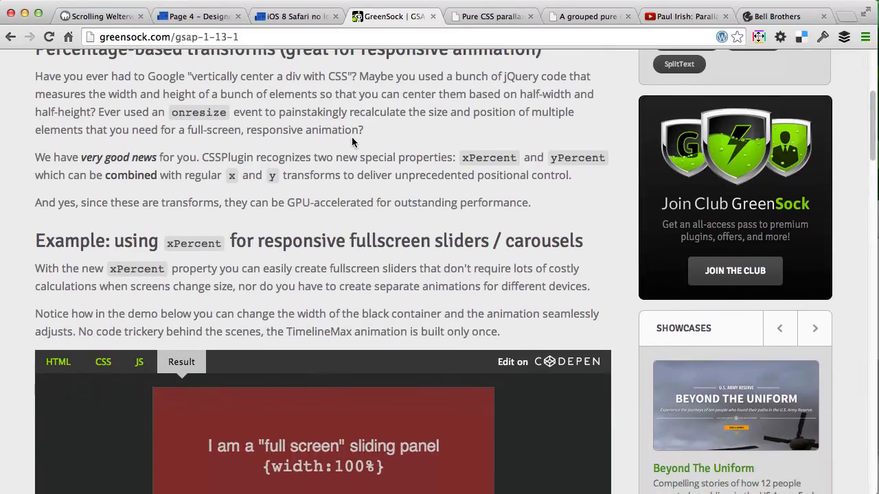
scroll("down", 3)
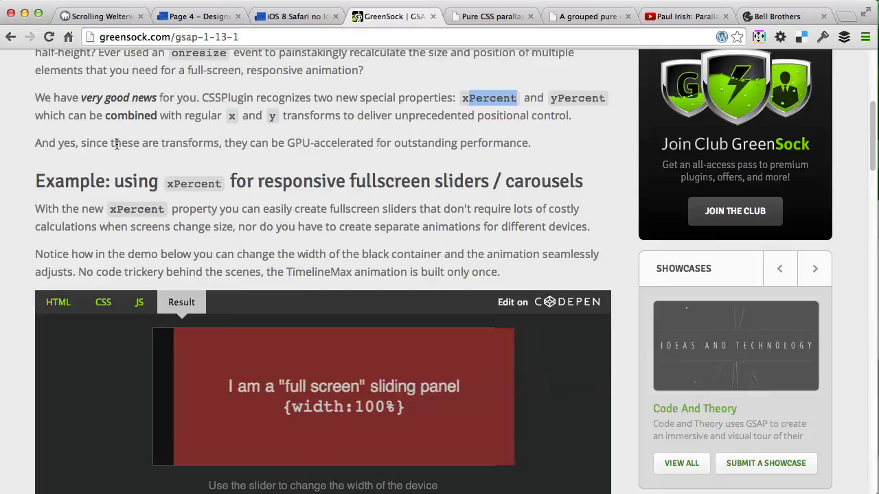
scroll("down", 3)
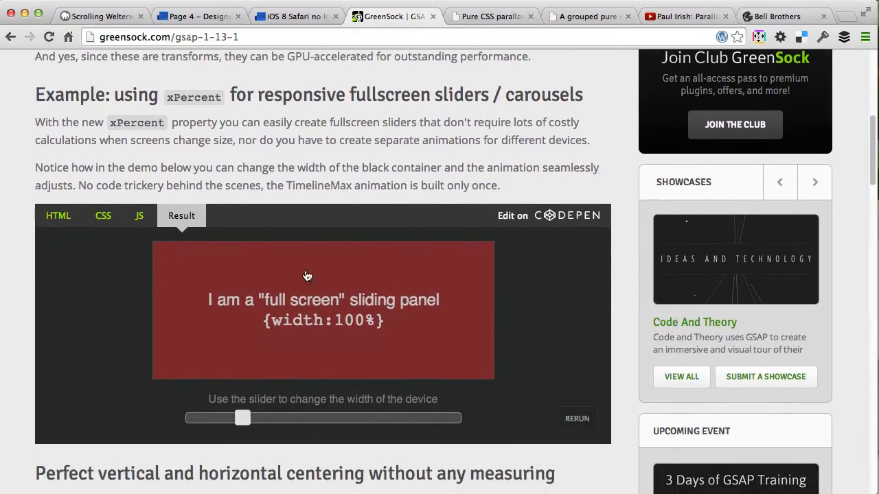
Step: Drag the demo's width slider wider and narrower, ending near the far left
left_click_drag(242, 418, 302, 418)
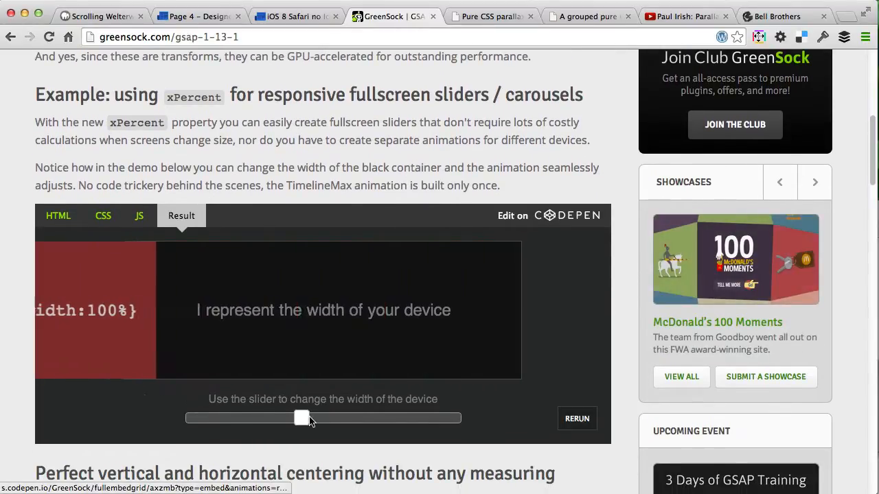
left_click_drag(302, 418, 436, 418)
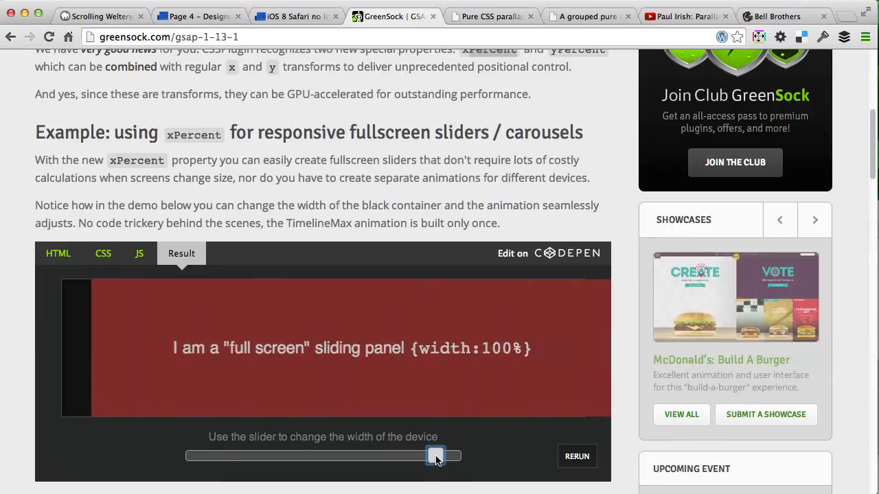
left_click_drag(436, 456, 189, 456)
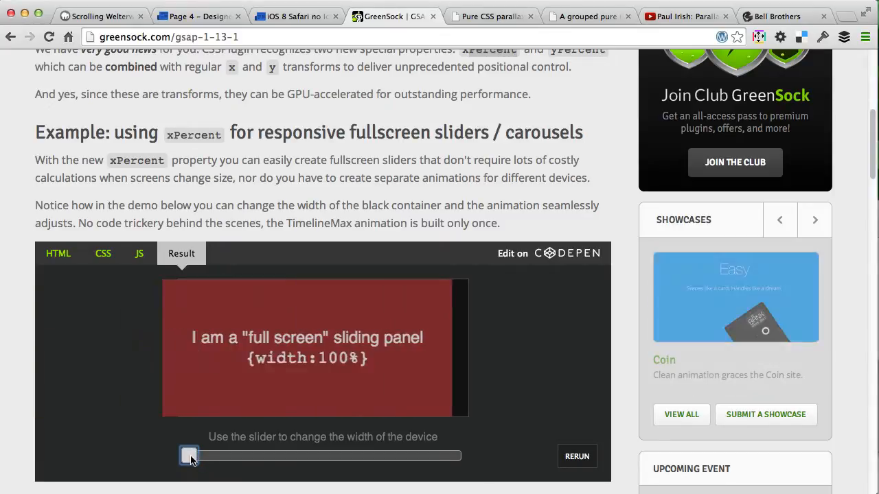
left_click_drag(188, 455, 380, 456)
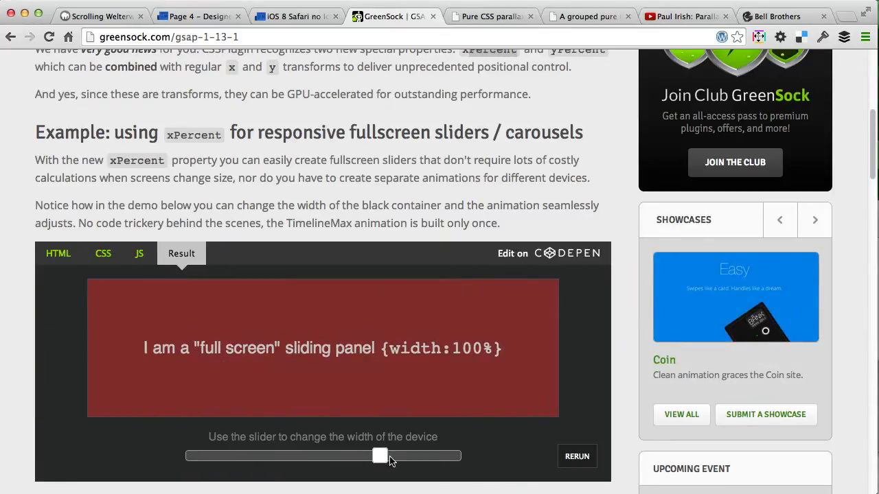
left_click_drag(380, 455, 357, 455)
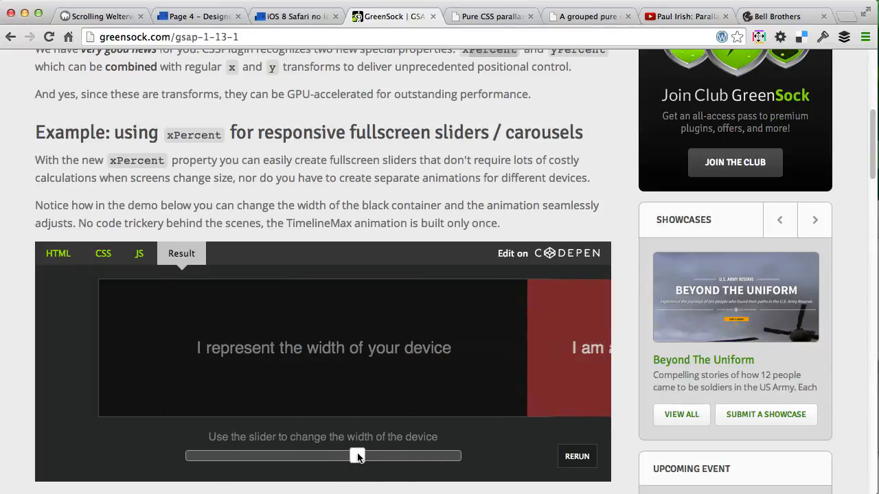
left_click_drag(357, 456, 202, 456)
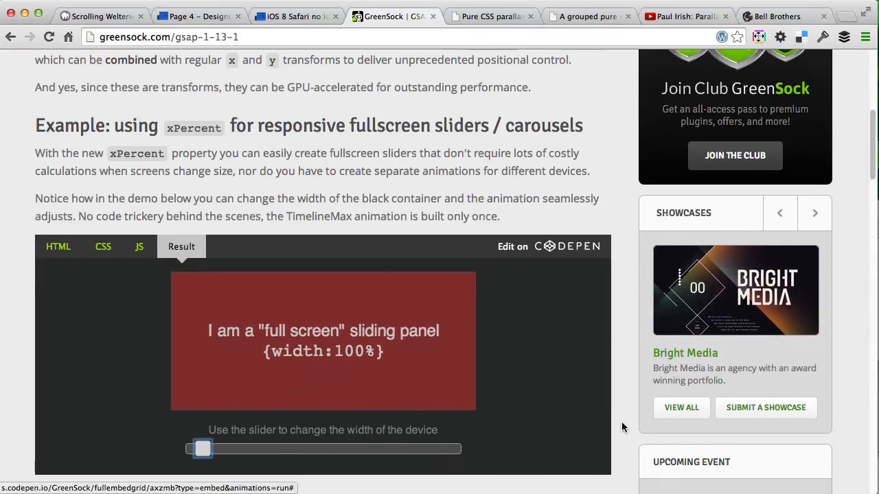
Step: Scroll to the centering demo and advance it two steps until the box centres align
scroll("down", 3)
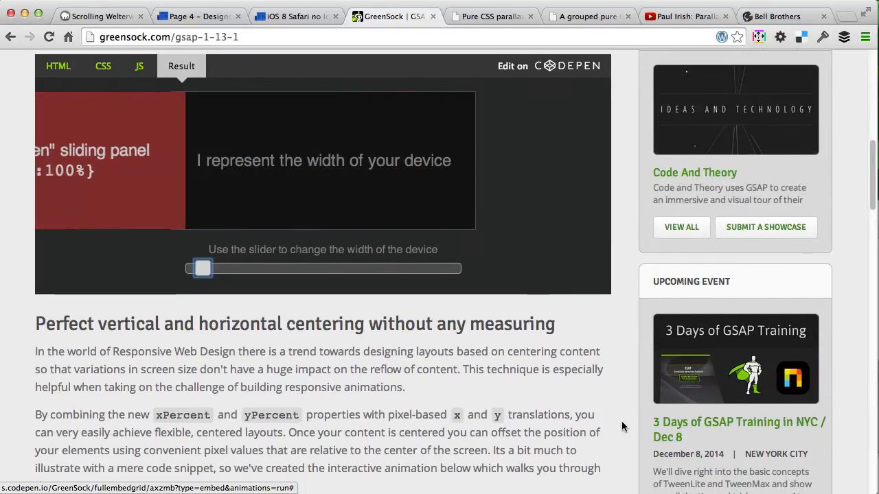
scroll("down", 3)
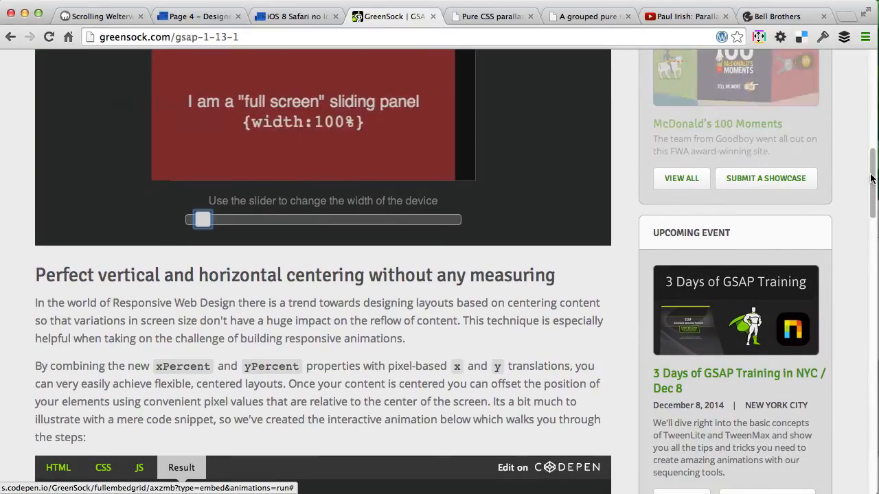
scroll("down", 3)
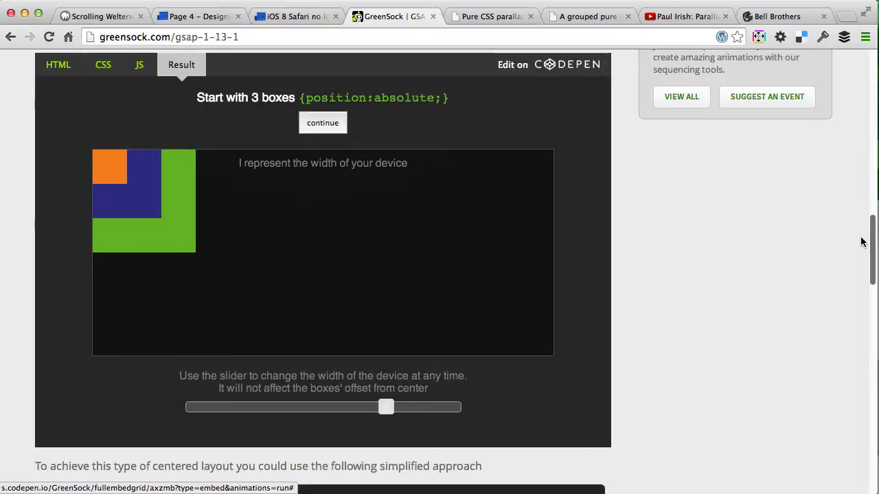
left_click(322, 122)
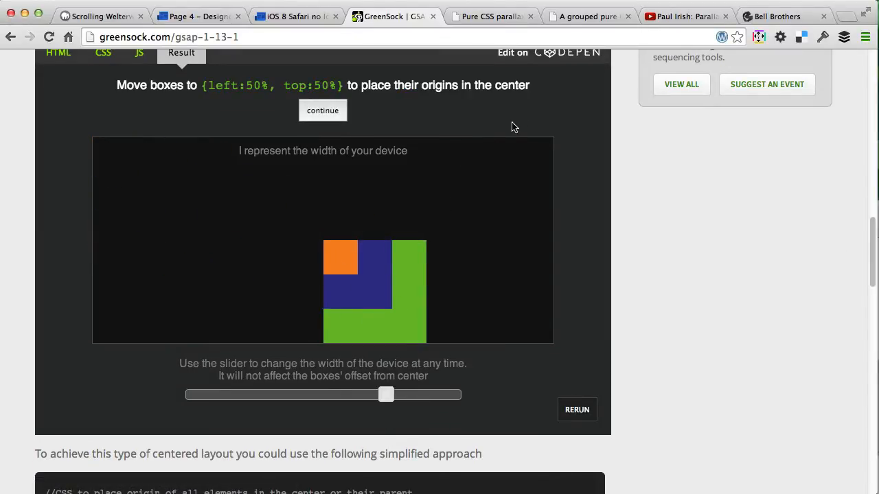
mouse_move(386, 396)
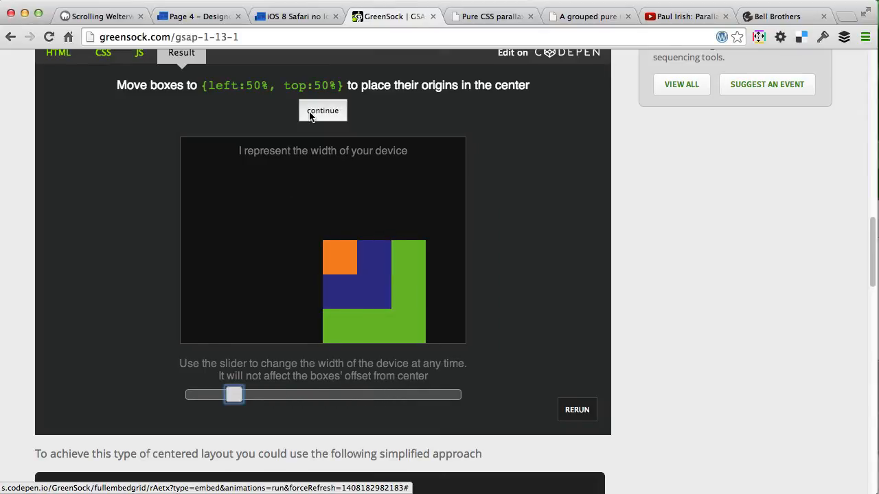
left_click(322, 110)
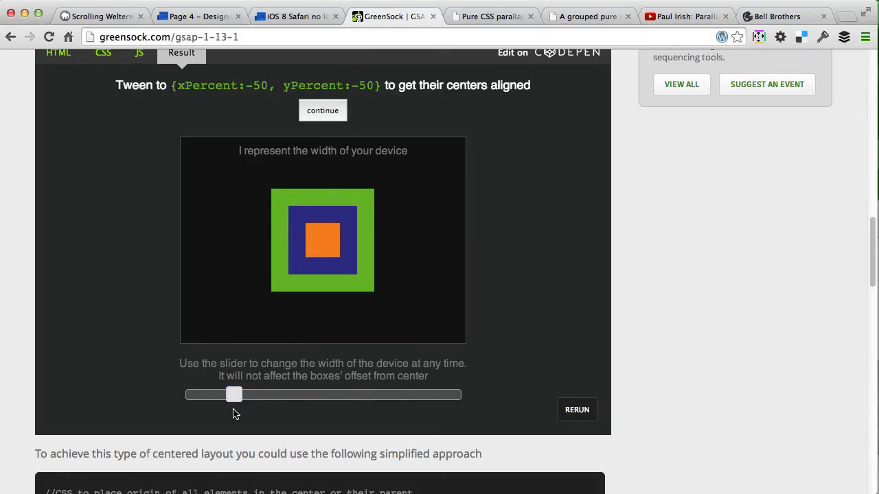
Step: Widen the demo's device to show the boxes stay centred, then switch to the Pure CSS parallax article
left_click_drag(234, 395, 451, 395)
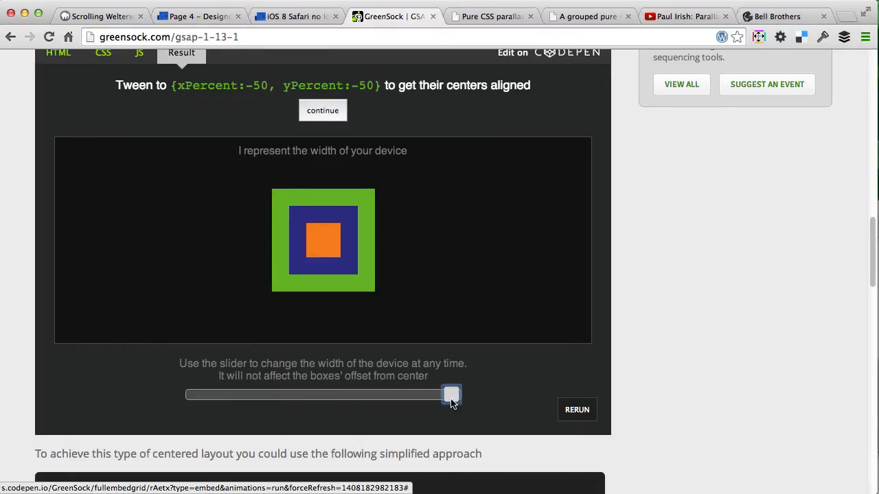
scroll("down", 3)
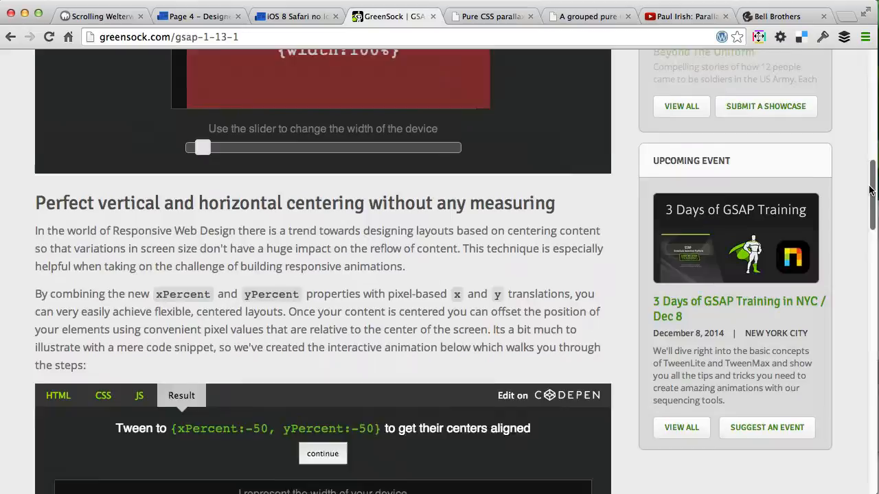
scroll("up", 3)
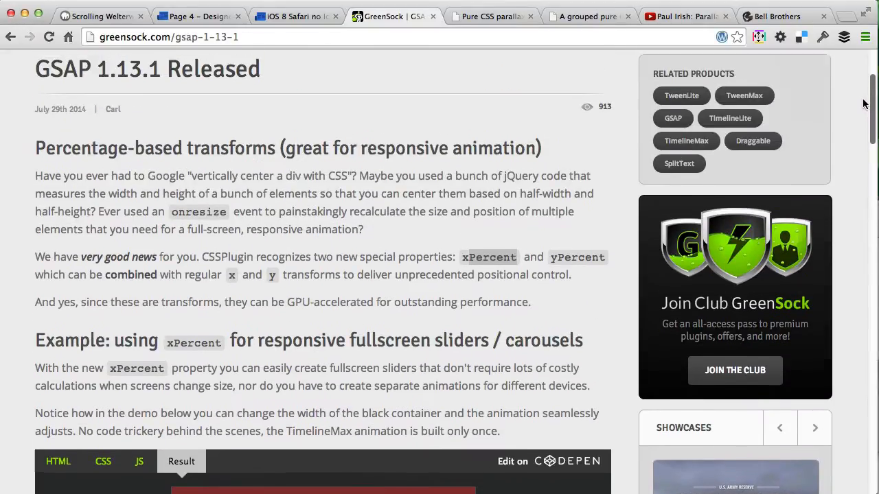
left_click(491, 16)
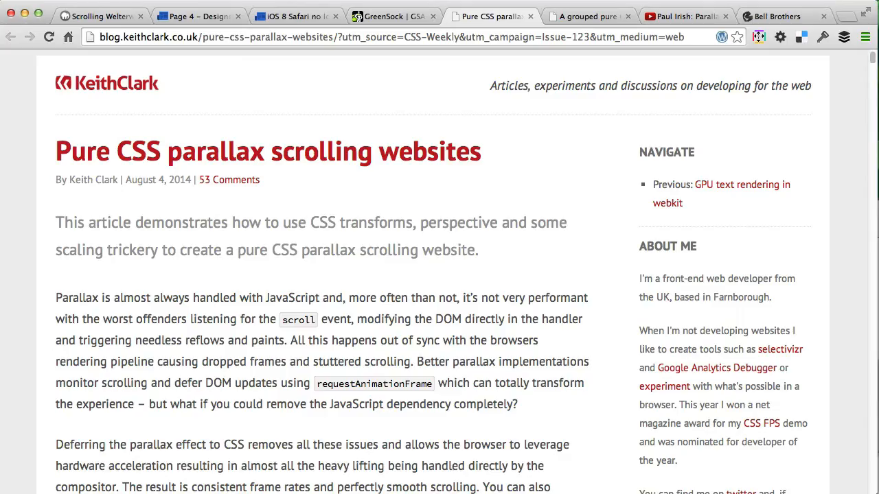
mouse_move(615, 192)
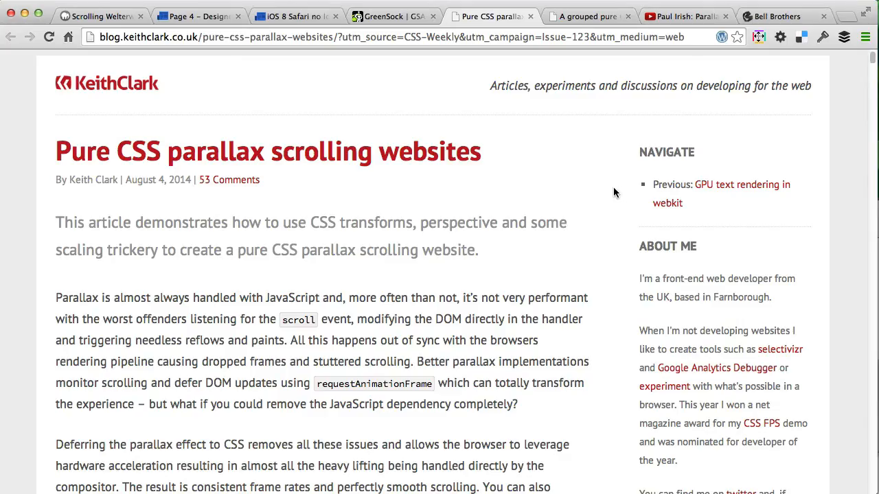
mouse_move(872, 60)
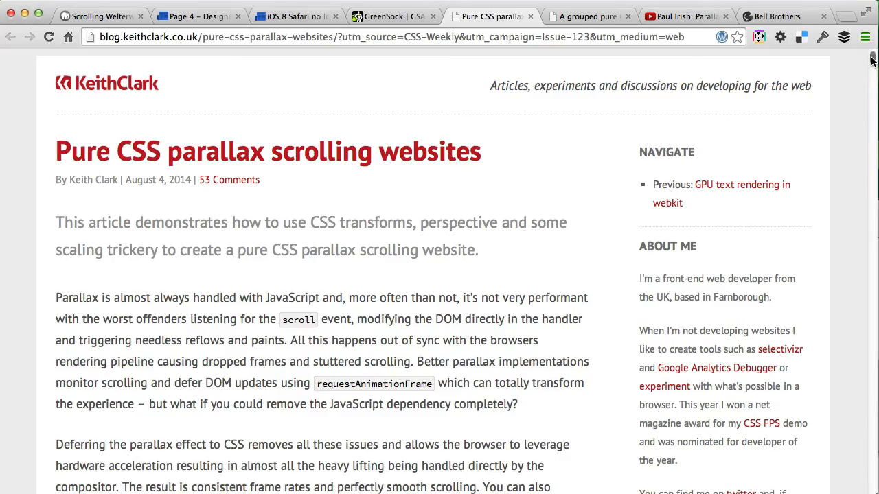
scroll("down", 3)
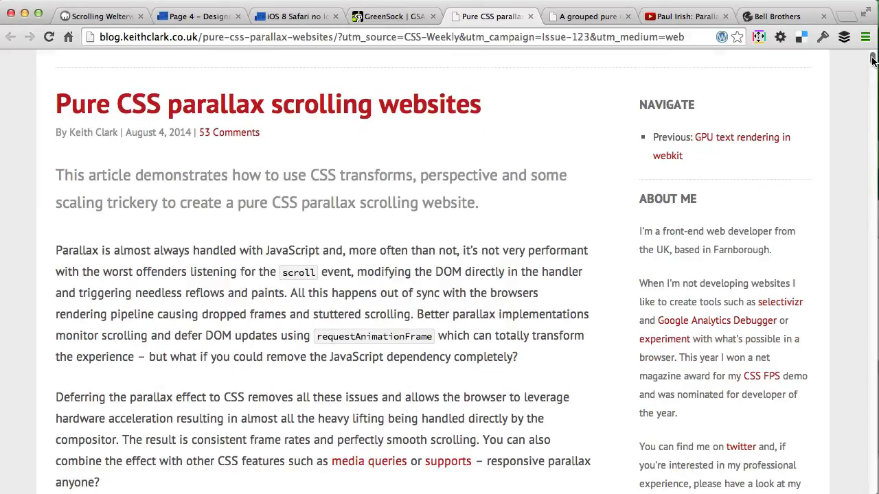
scroll("up", 3)
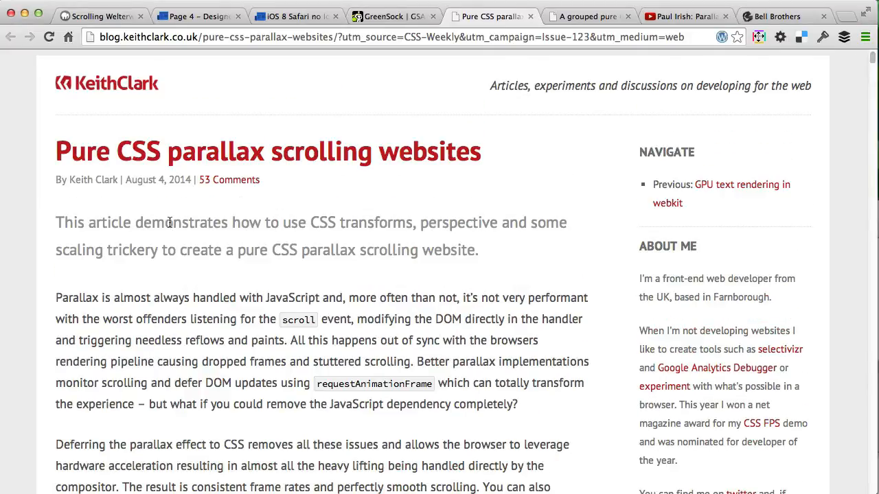
scroll("down", 3)
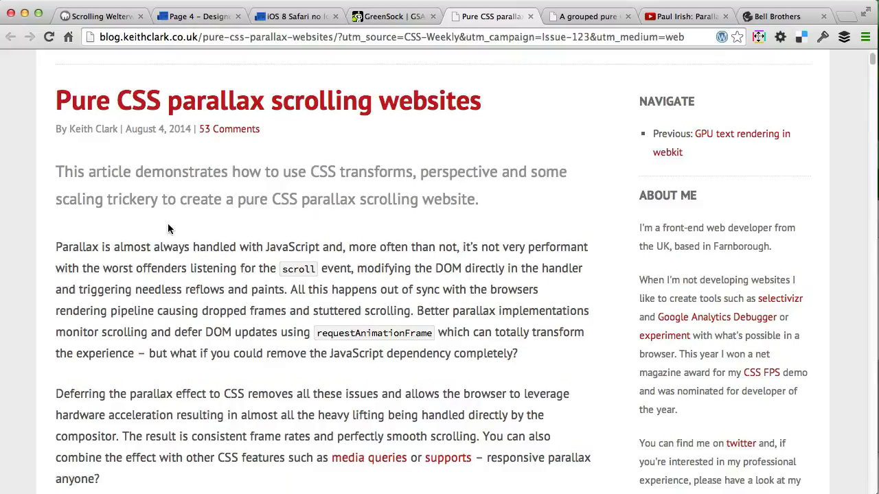
scroll("down", 3)
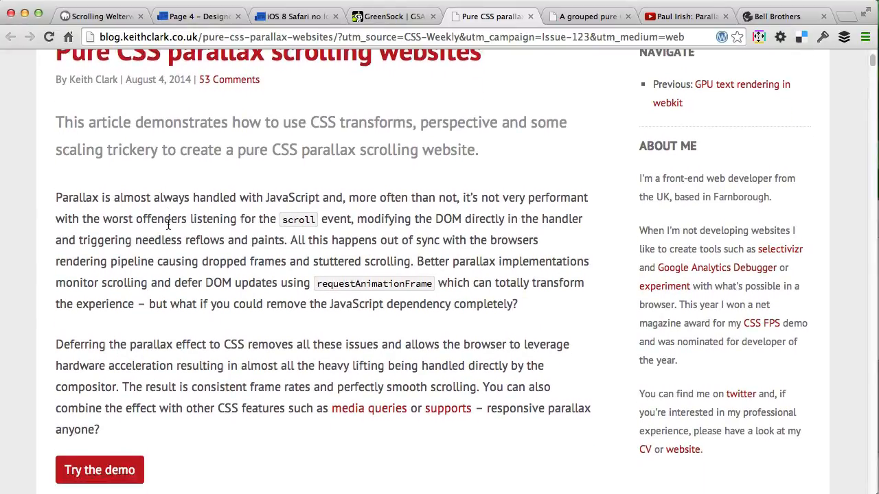
scroll("down", 3)
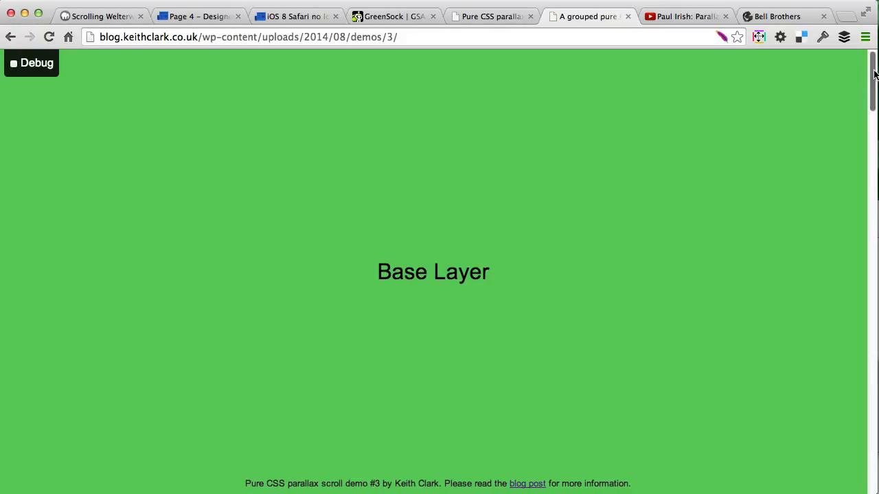
Step: Scroll down parallax demo #3 to watch its Base, Background and Deep Background layers shift
scroll("down", 3)
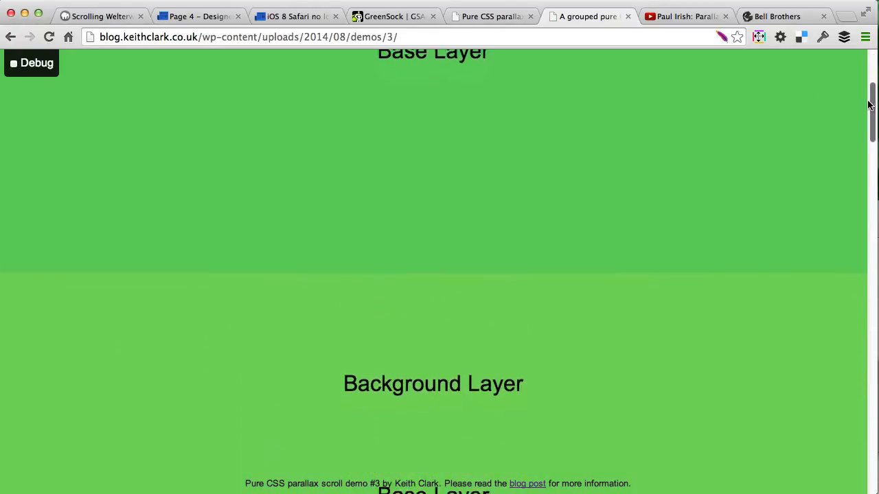
scroll("down", 3)
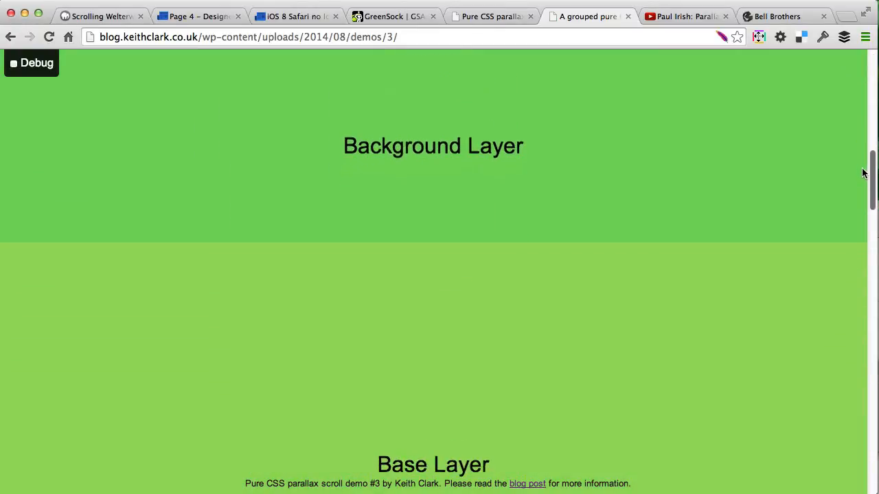
scroll("down", 3)
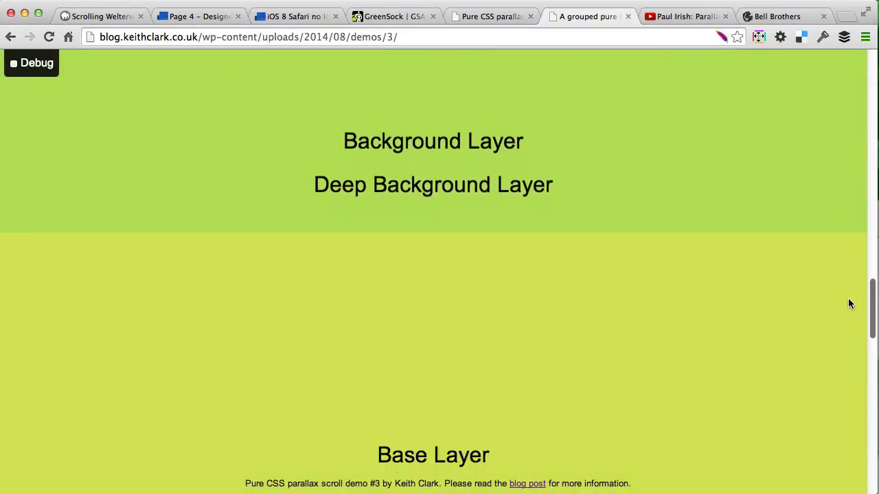
scroll("down", 3)
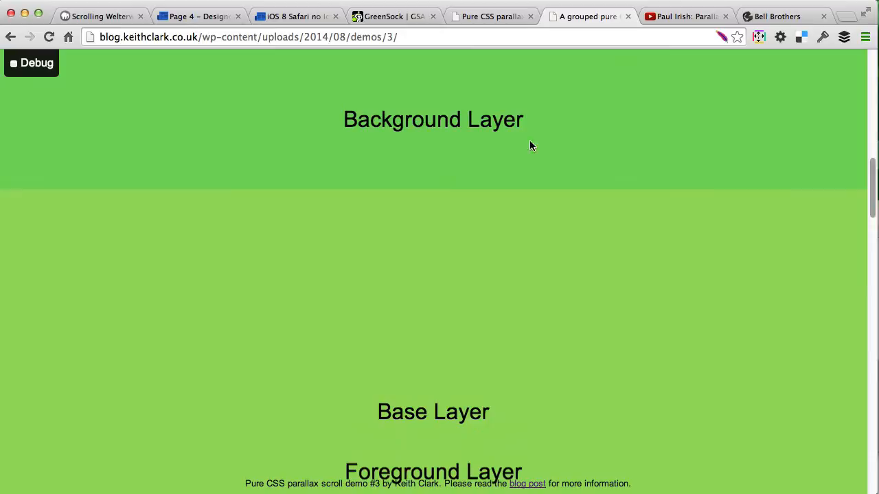
left_click(14, 62)
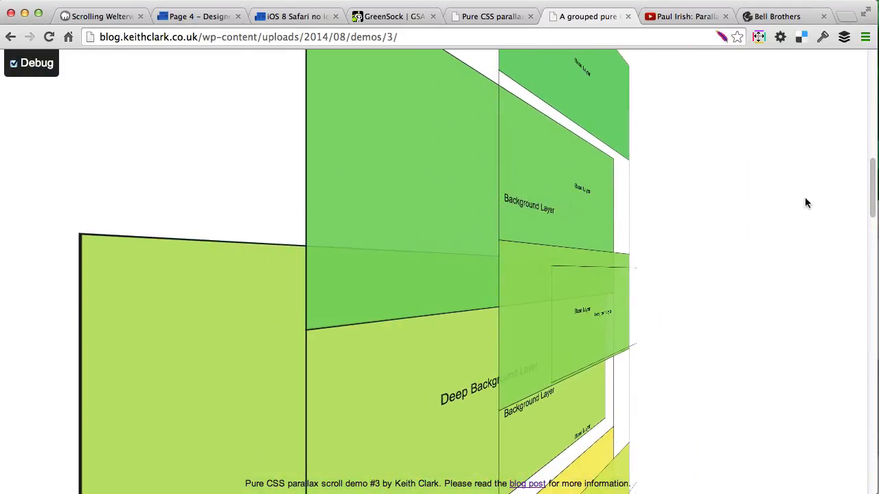
scroll("down", 3)
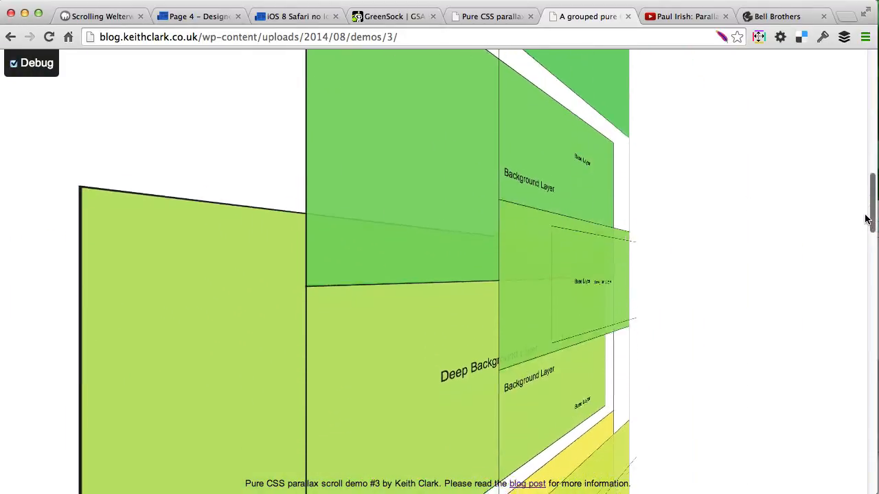
scroll("down", 3)
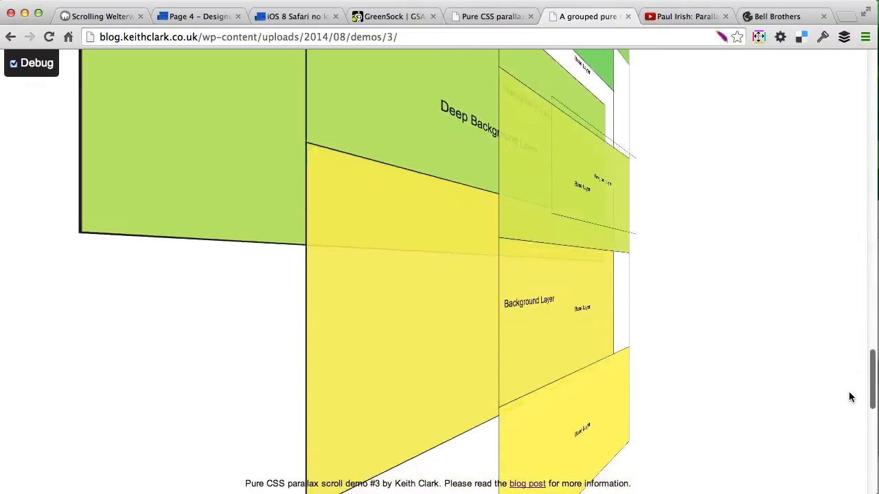
scroll("down", 3)
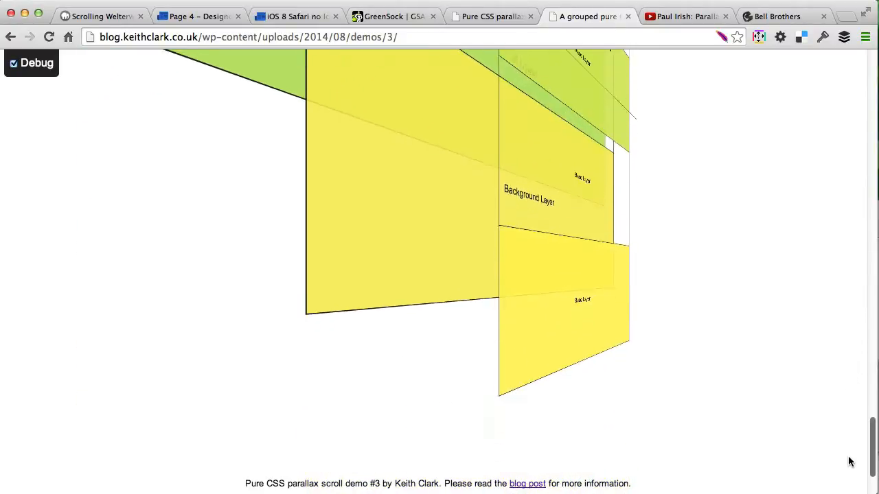
scroll("up", 3)
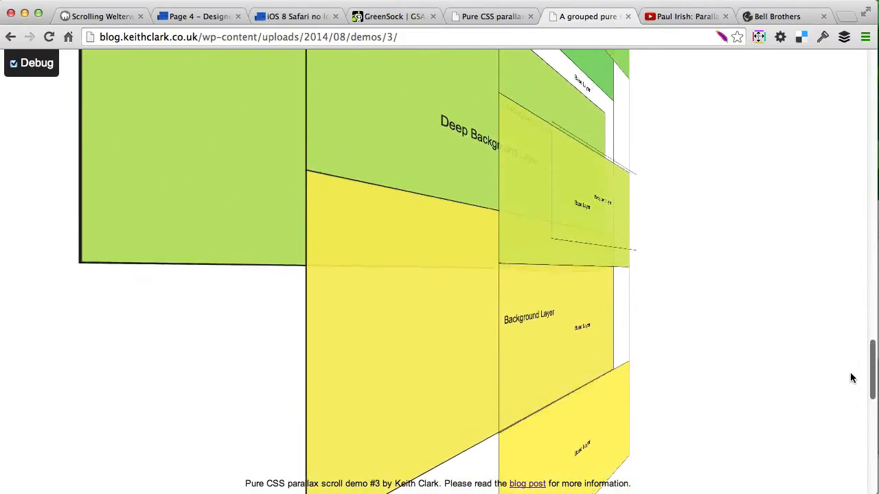
scroll("up", 3)
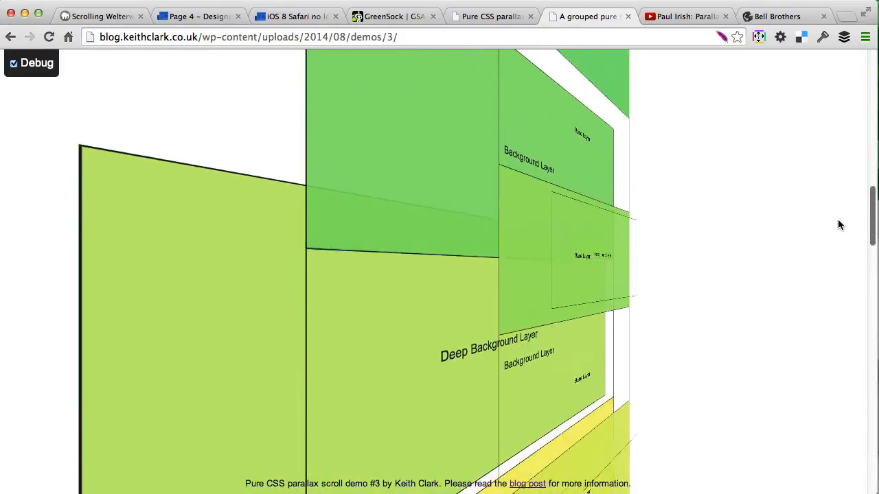
scroll("down", 3)
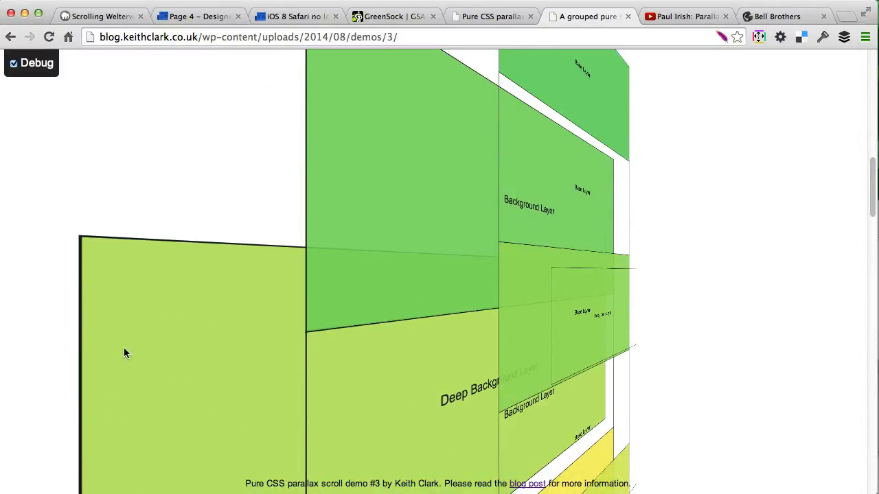
mouse_move(151, 367)
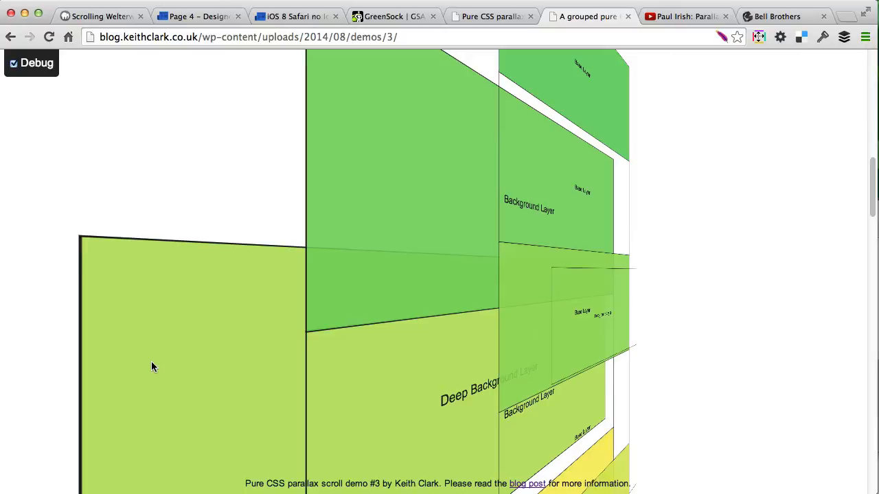
mouse_move(163, 349)
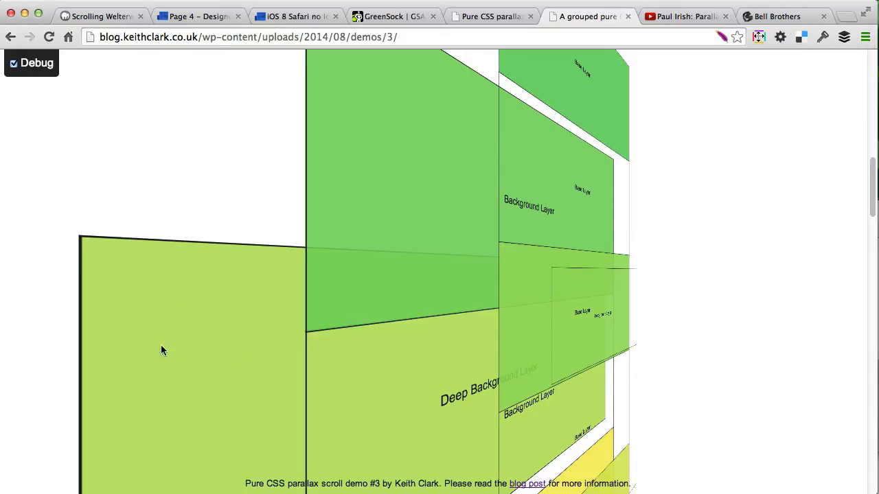
mouse_move(443, 212)
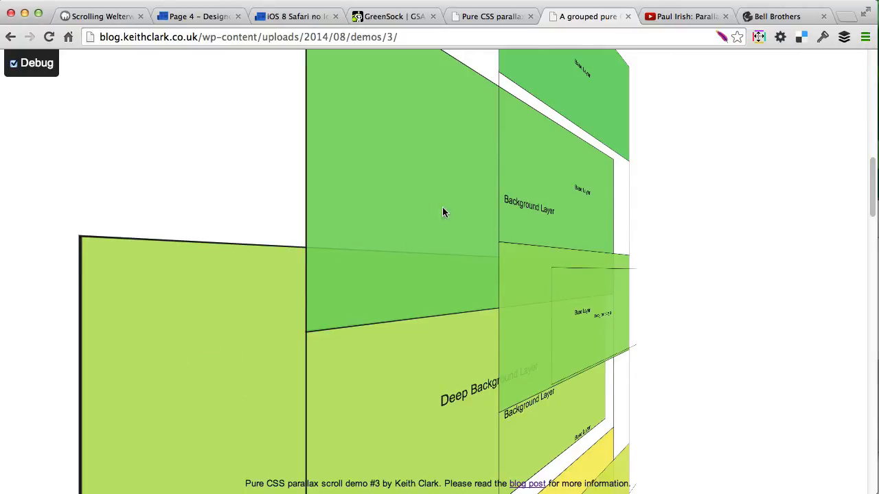
scroll("down", 3)
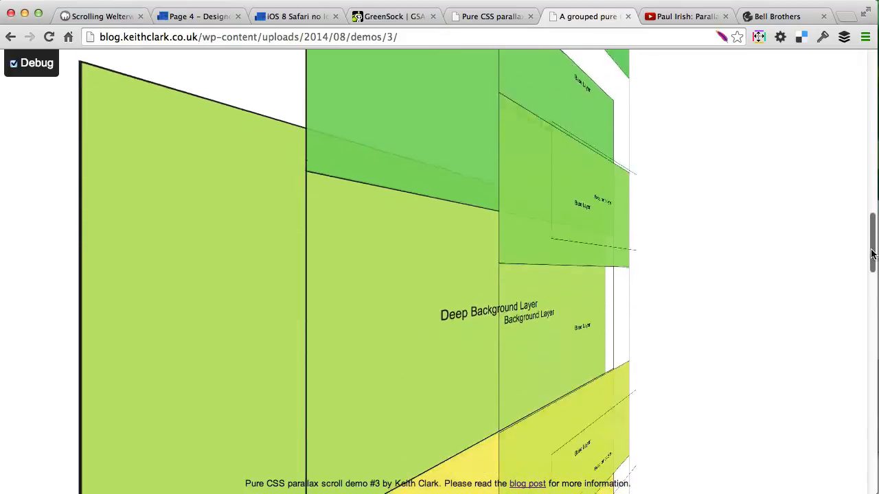
scroll("down", 3)
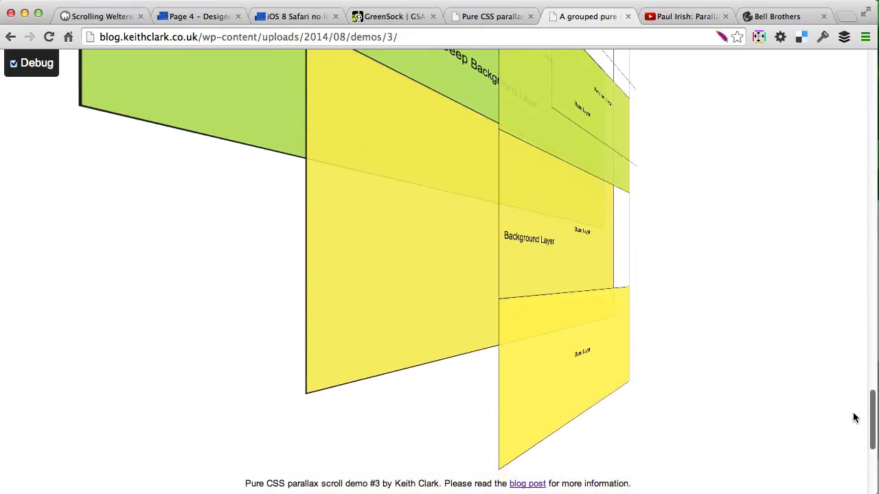
scroll("up", 3)
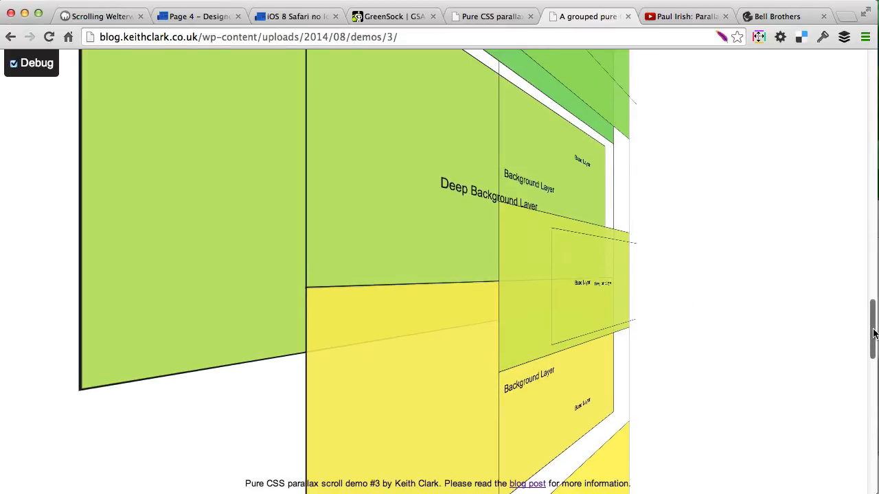
scroll("up", 3)
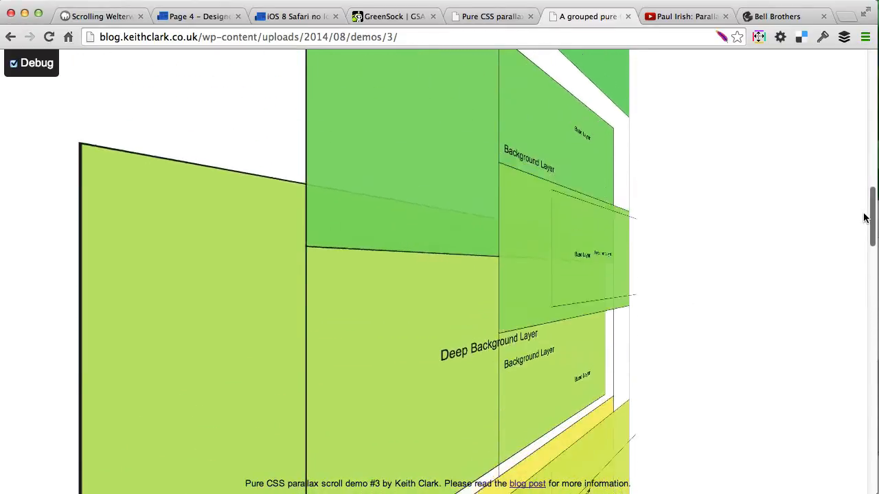
scroll("down", 3)
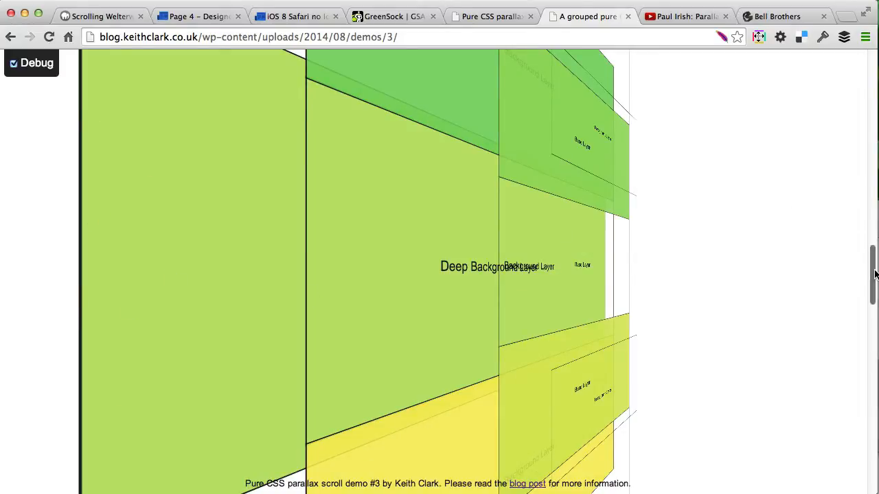
scroll("down", 3)
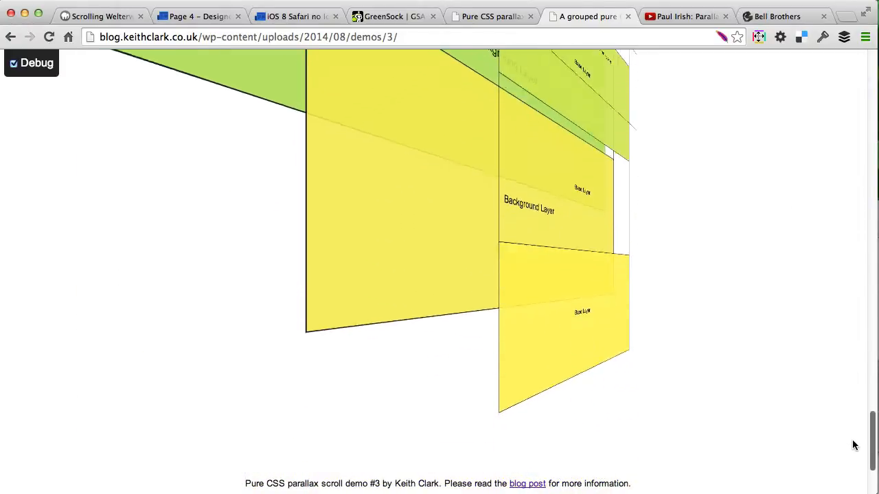
scroll("up", 3)
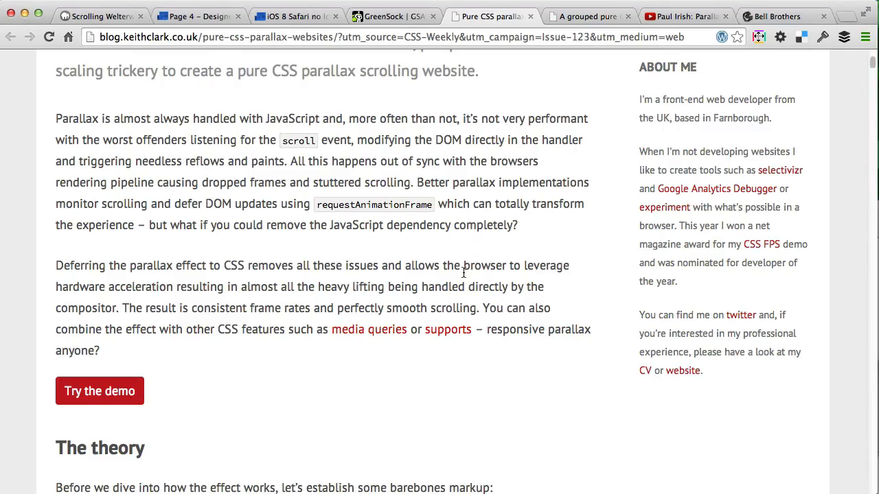
Step: Scroll the article down to The theory section, then bring the Bell Brothers tab forward
scroll("down", 3)
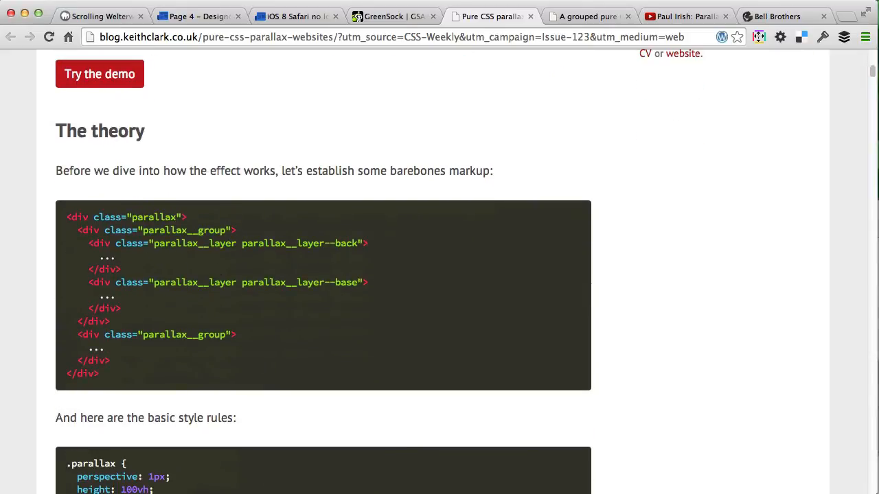
scroll("down", 3)
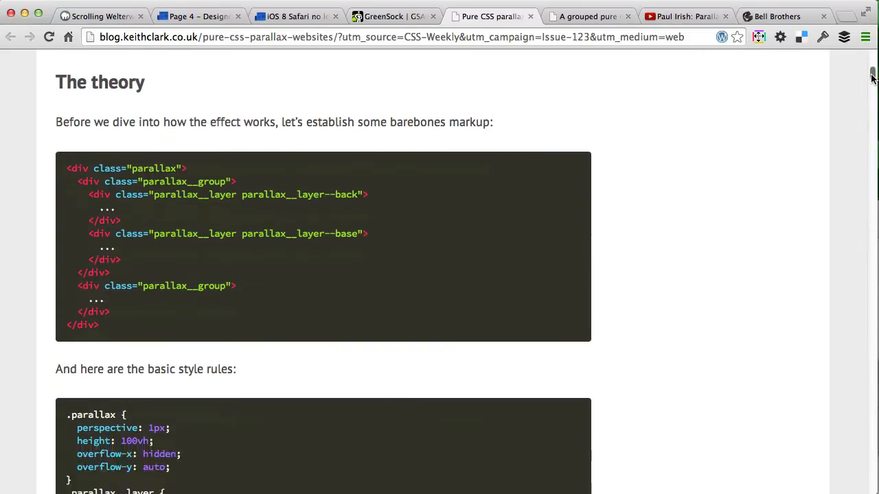
left_click(776, 15)
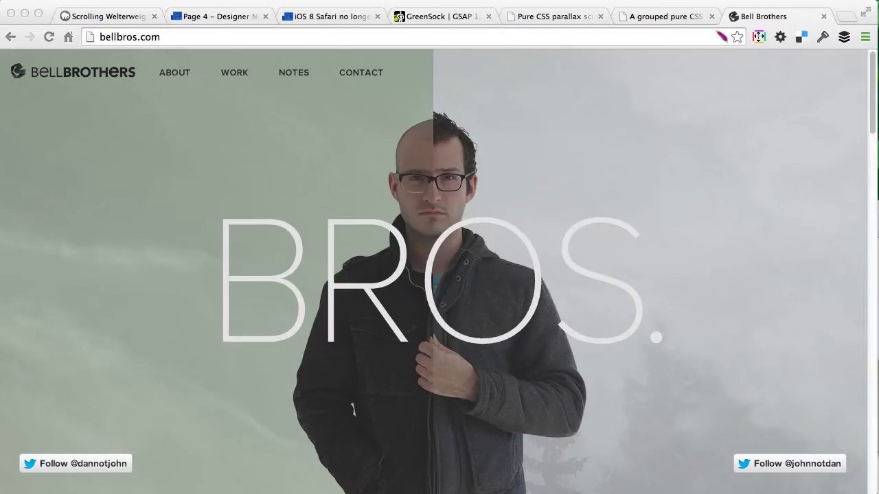
mouse_move(828, 81)
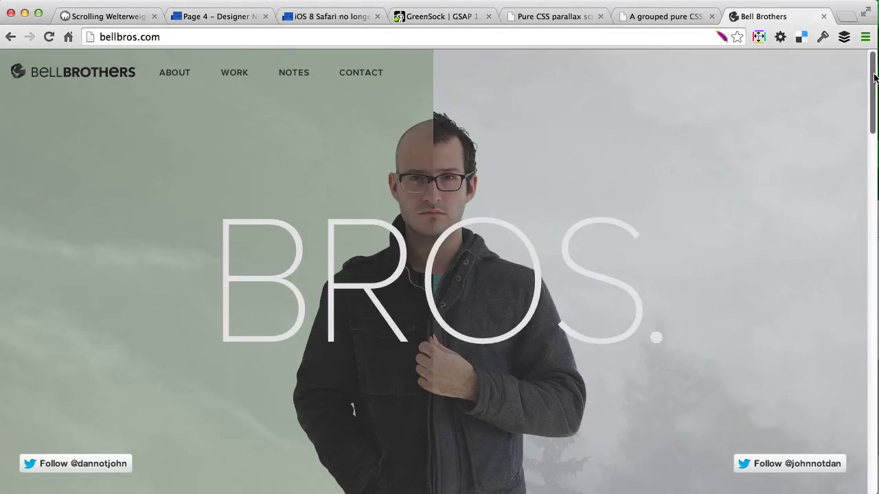
mouse_move(873, 82)
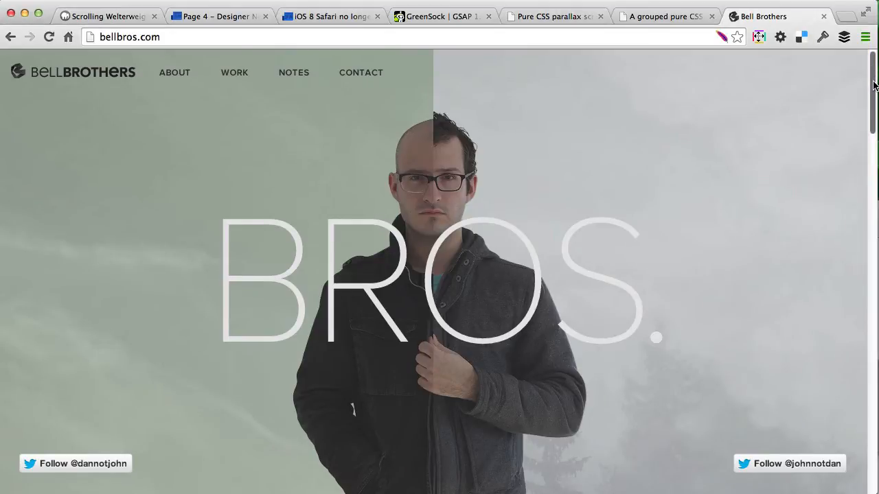
Step: Scroll through the Bell Brothers About section and back to the top, then right-click the page
scroll("down", 3)
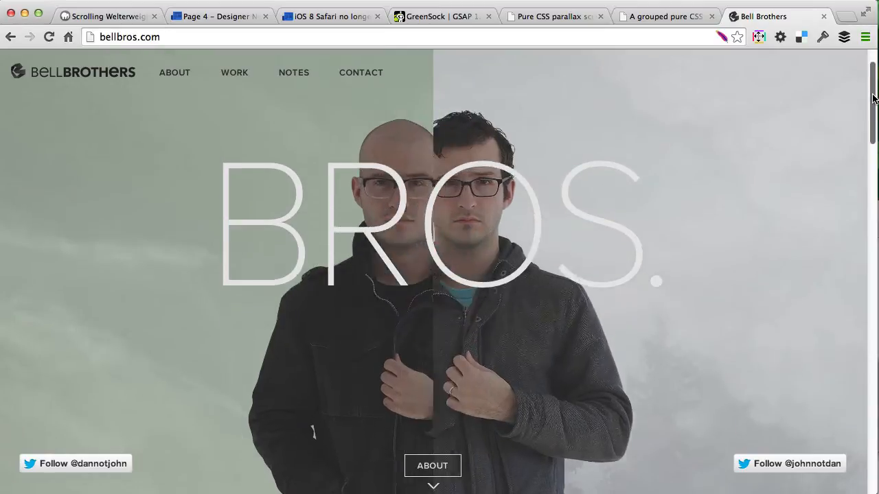
scroll("down", 3)
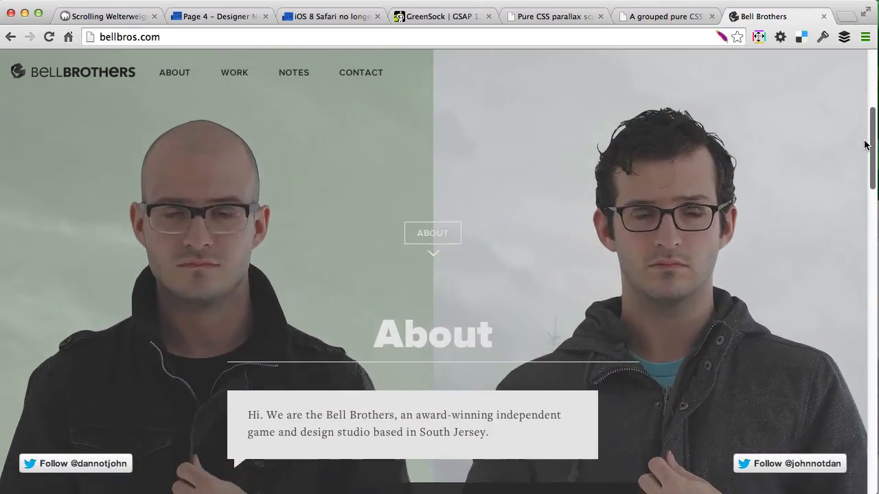
scroll("down", 3)
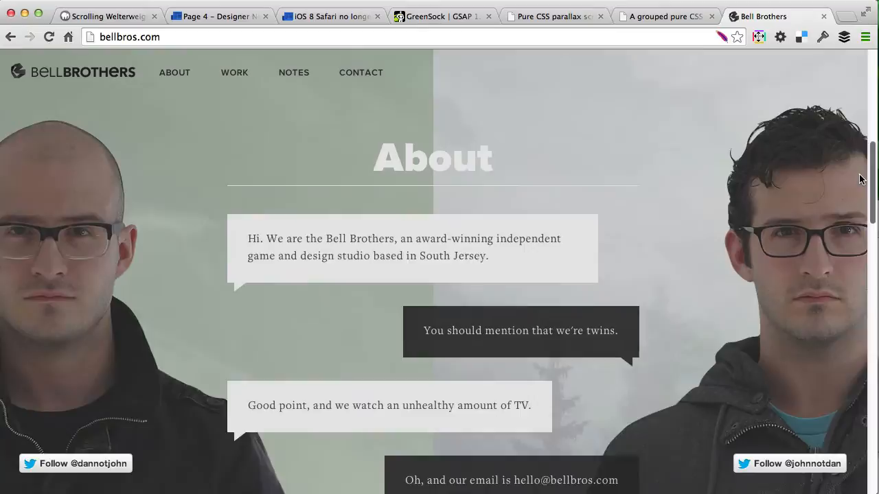
scroll("up", 3)
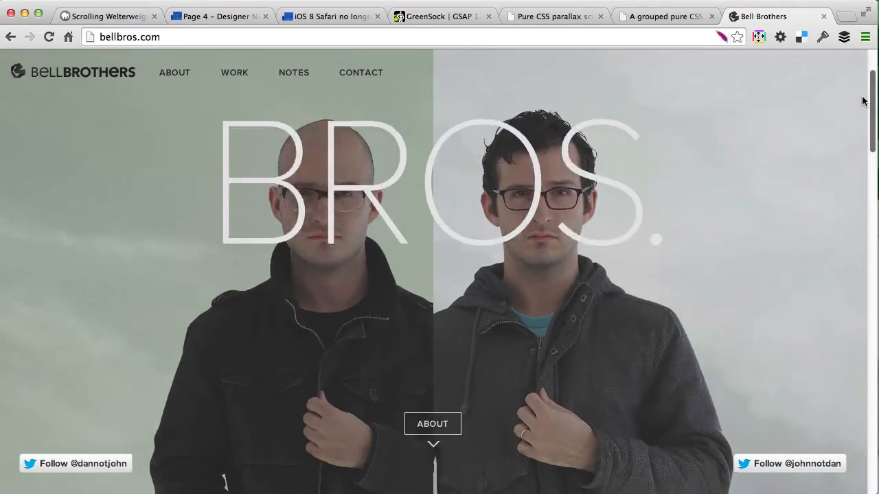
scroll("down", 3)
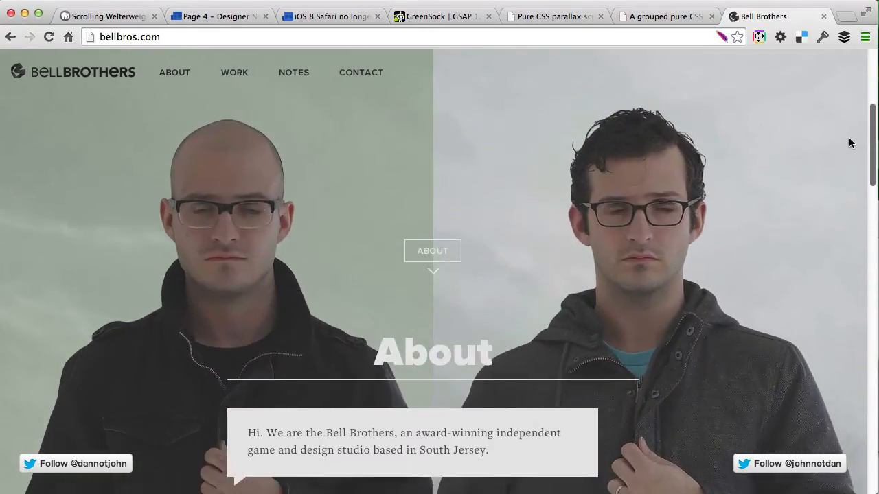
scroll("down", 3)
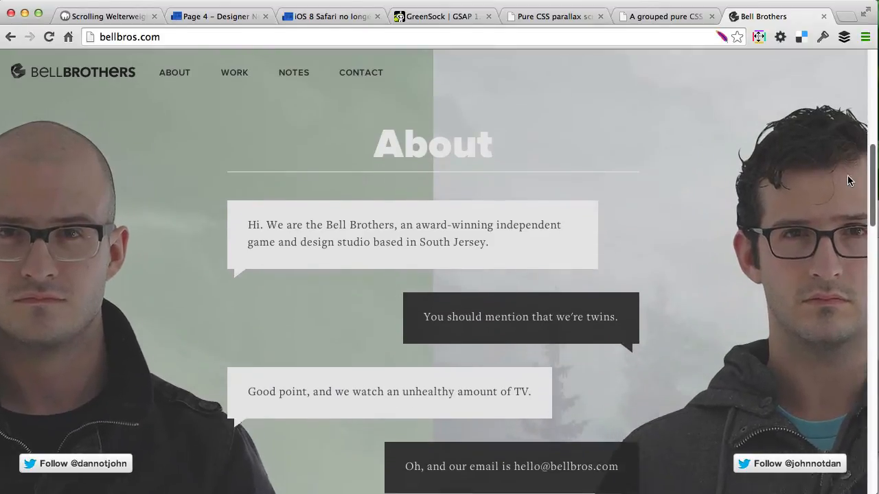
scroll("up", 3)
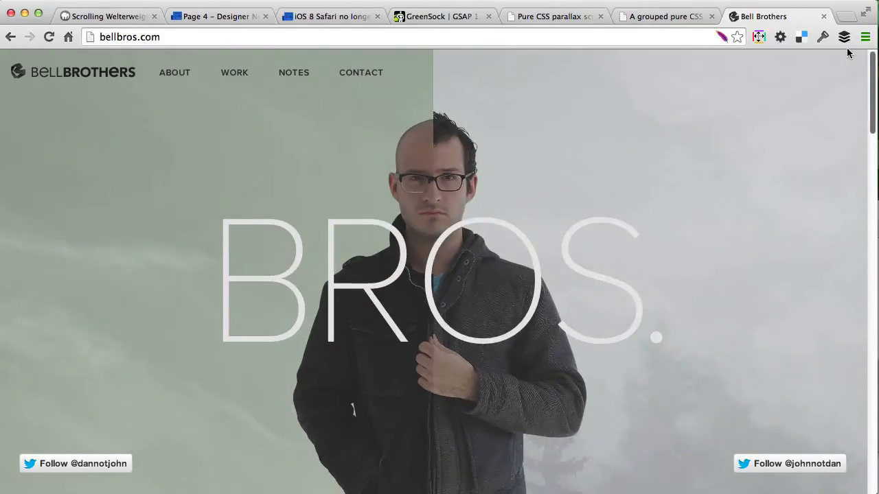
right_click(357, 421)
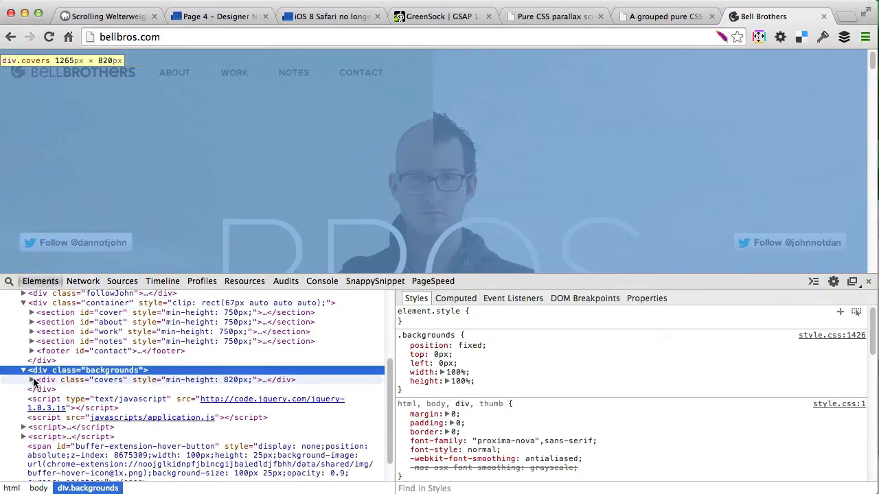
Step: Expand the covers, danPortrait and danContainer elements in the Elements panel
left_click(32, 380)
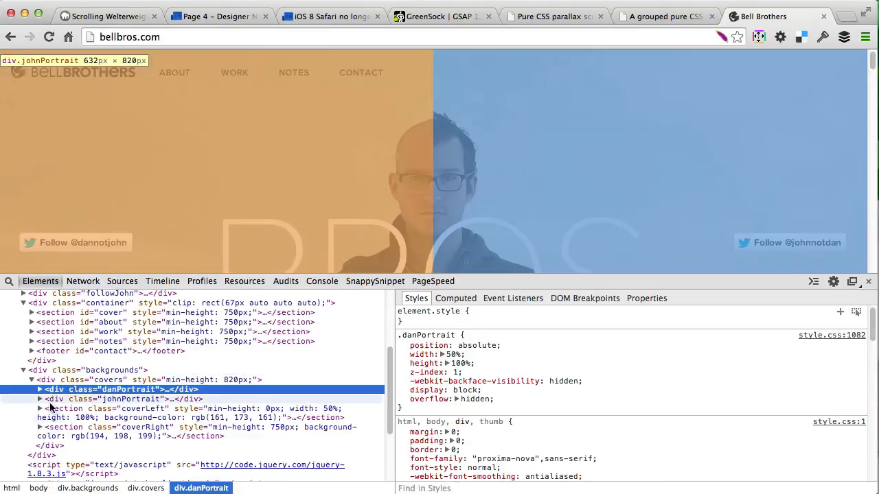
left_click(39, 390)
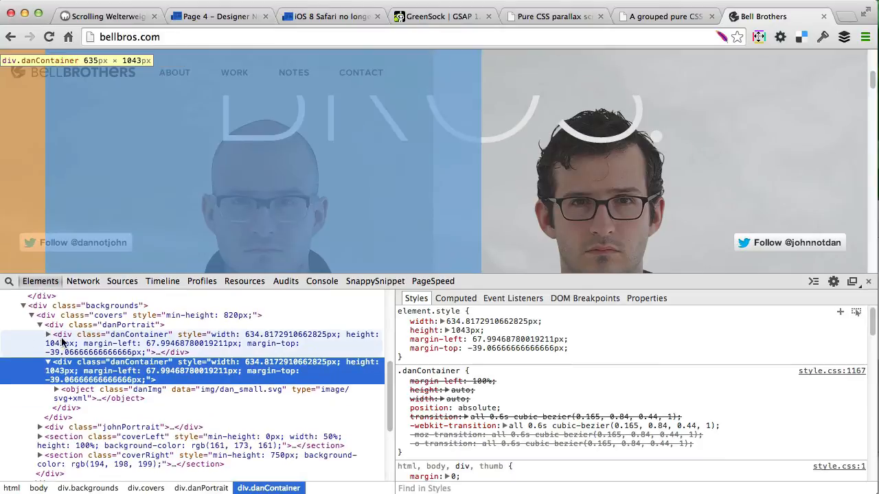
left_click(48, 334)
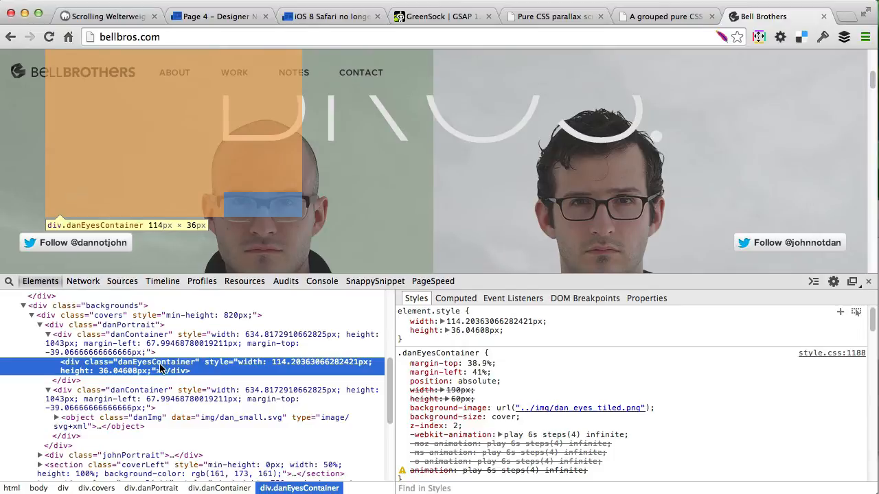
mouse_move(582, 408)
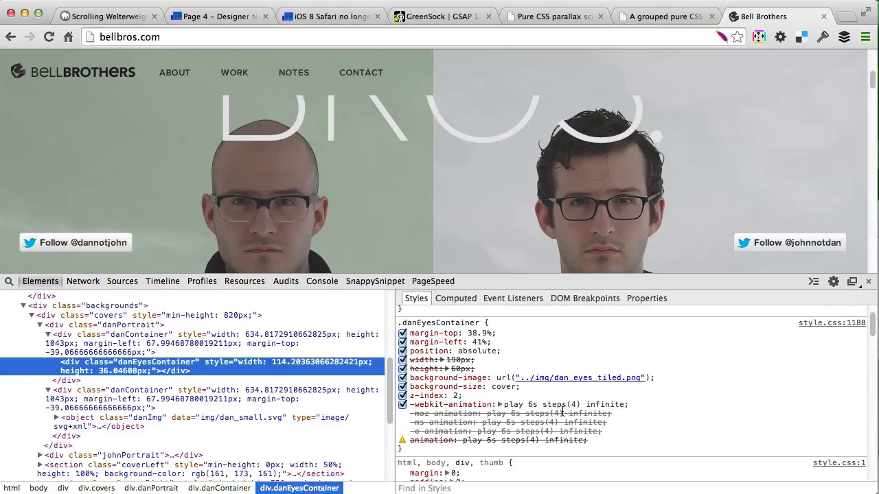
mouse_move(580, 377)
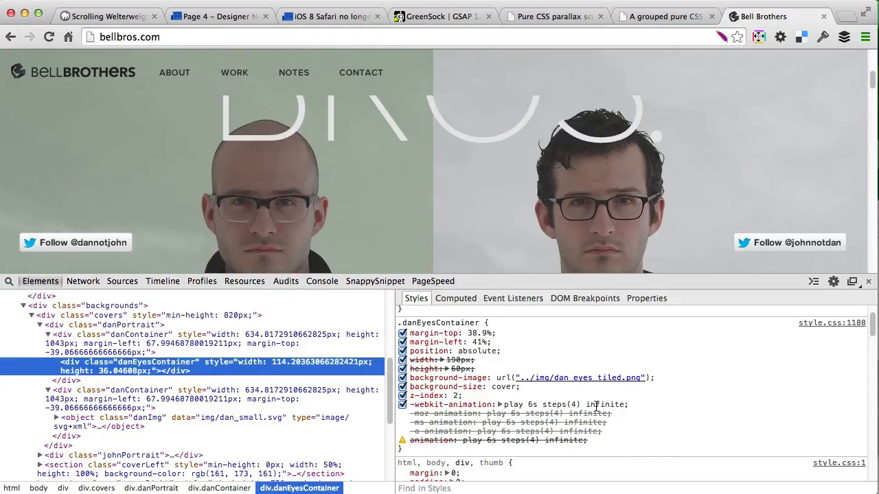
mouse_move(62, 399)
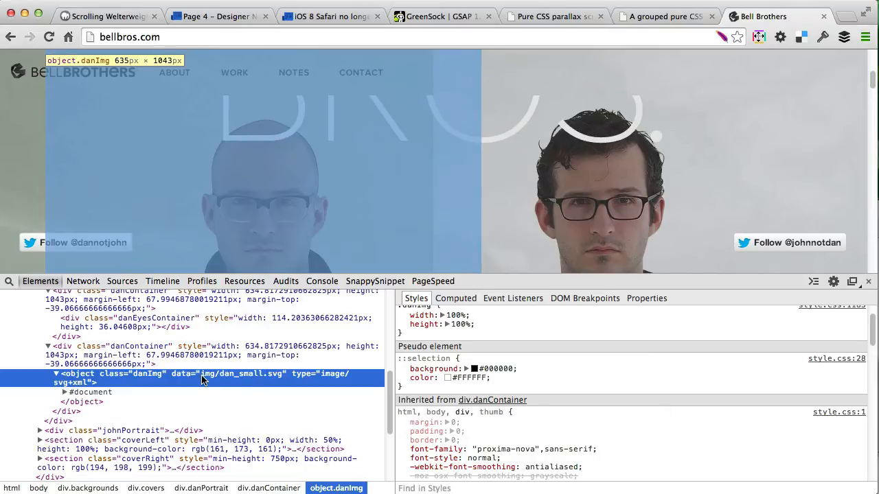
Step: Select the dan_small.svg image path and open a new browser tab from the tab menu
double_click(250, 374)
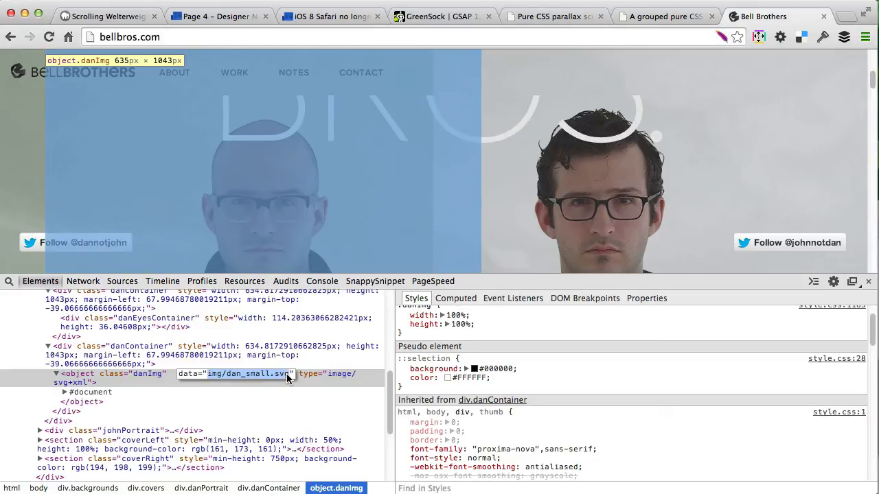
right_click(759, 16)
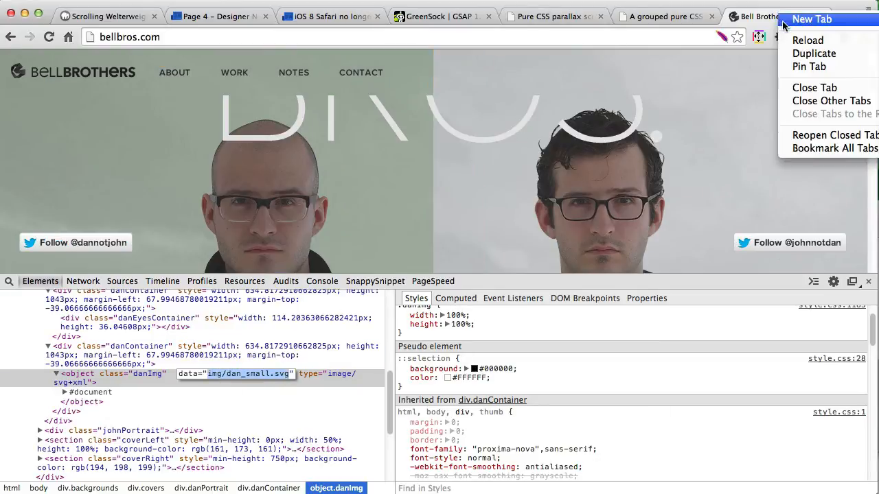
left_click(812, 19)
type("bellbros.com/img/dan_small.svg")
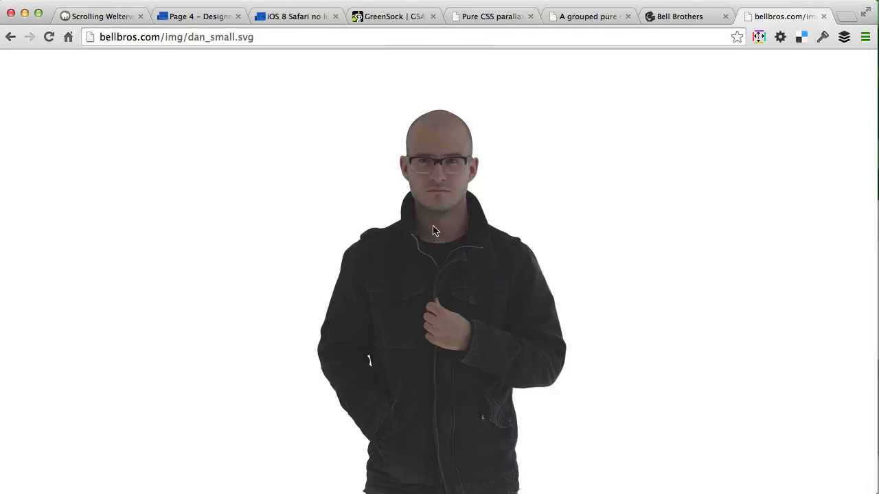
mouse_move(446, 239)
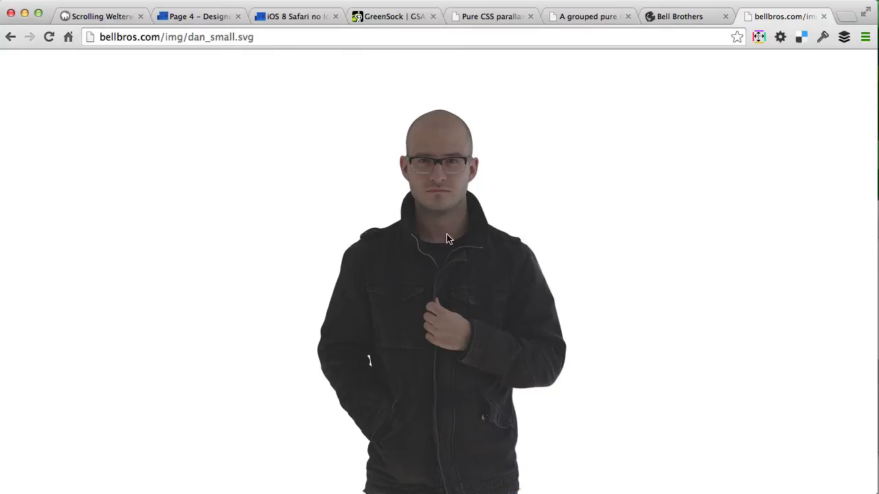
Step: Return to the Bell Brothers tab and its inspector after viewing dan_small.svg
left_click(680, 16)
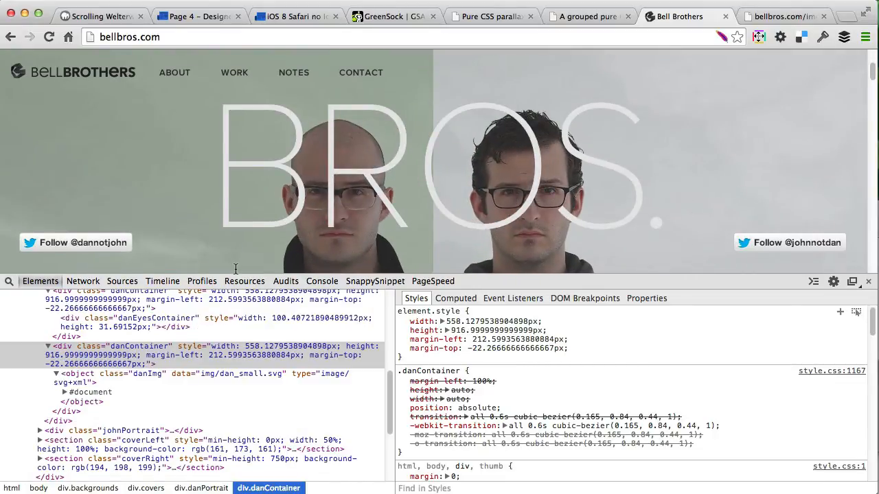
Step: Select the danContainer node, then open javascripts/application.js from the bottom of the Elements tree
left_click(206, 351)
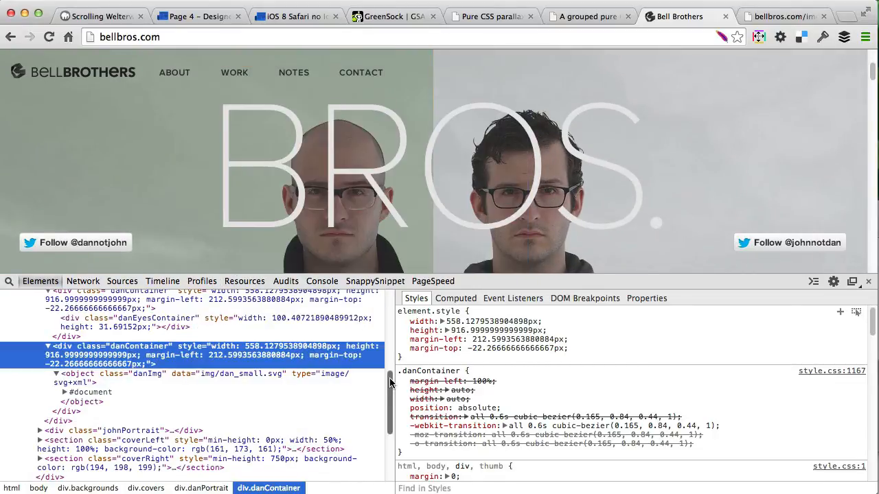
scroll("down", 3)
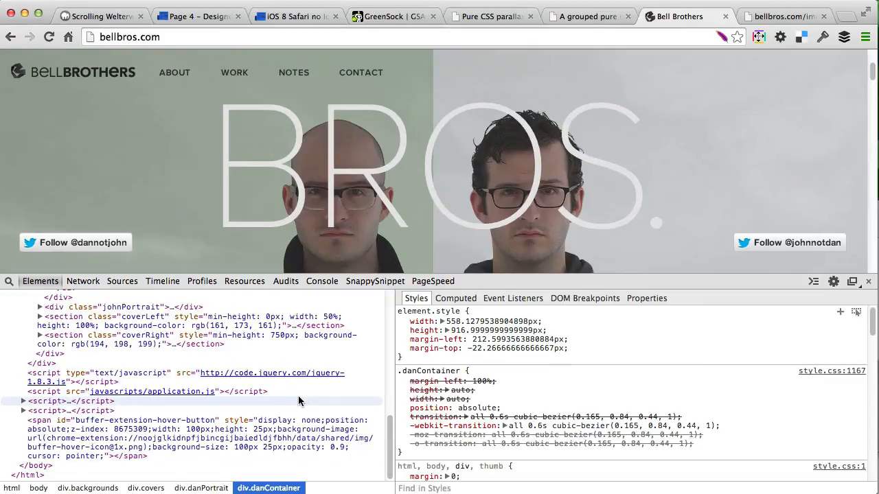
left_click(121, 281)
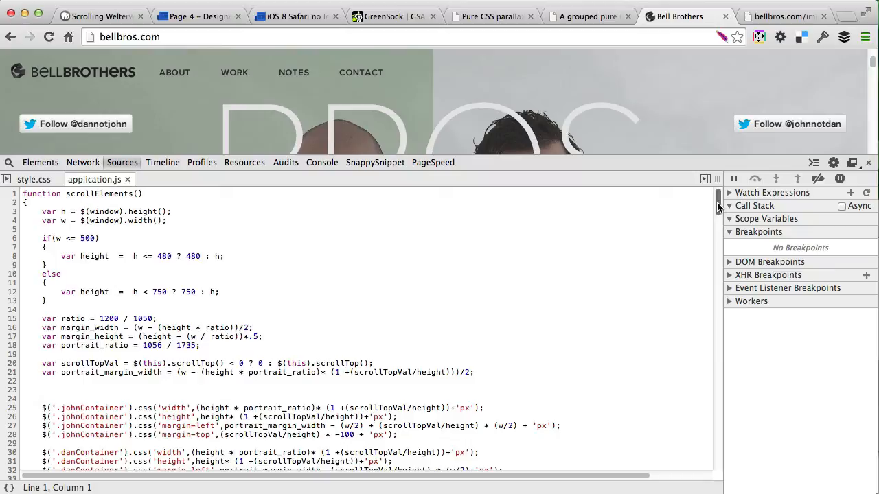
Step: Read scrollElements in application.js, pointing out the danContainer sizing lines
left_click(220, 291)
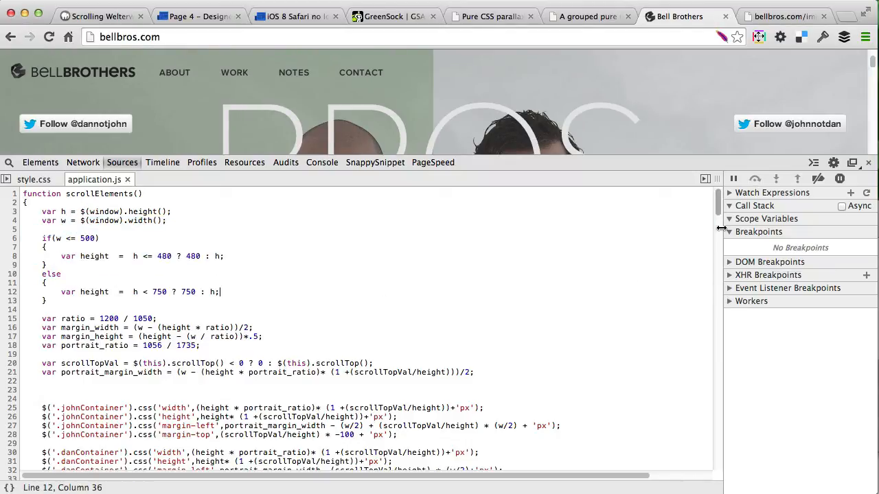
scroll("down", 3)
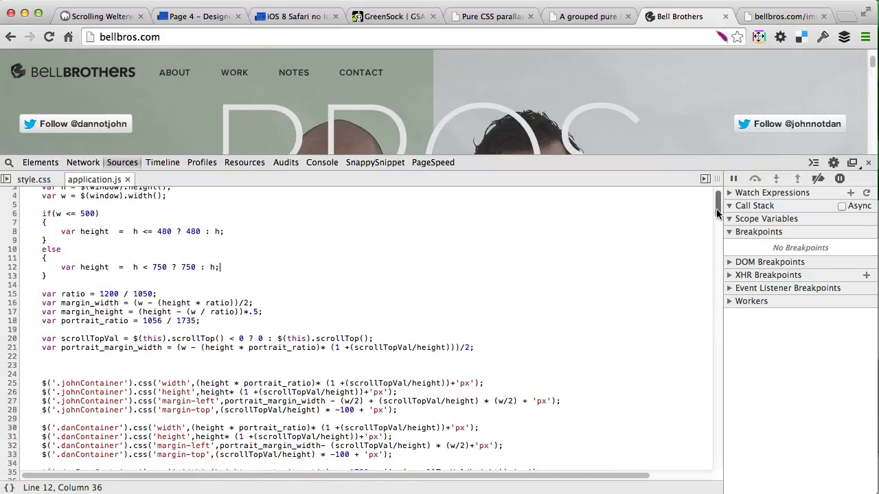
scroll("down", 3)
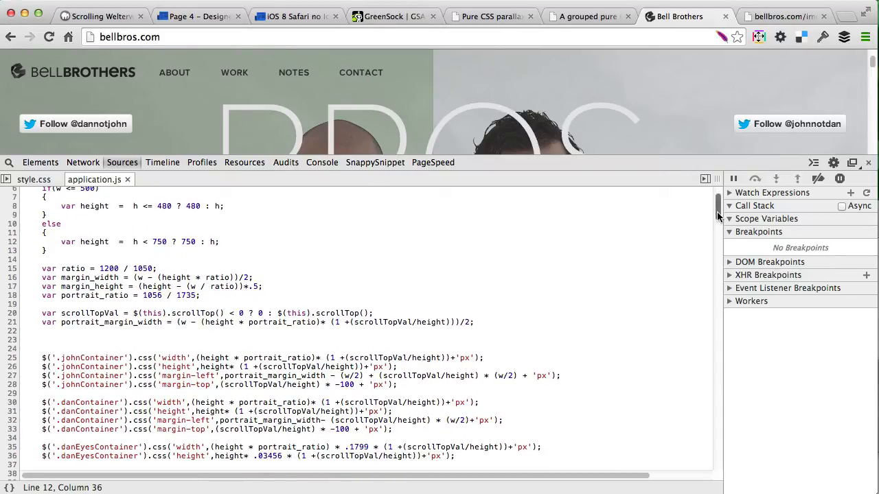
scroll("down", 3)
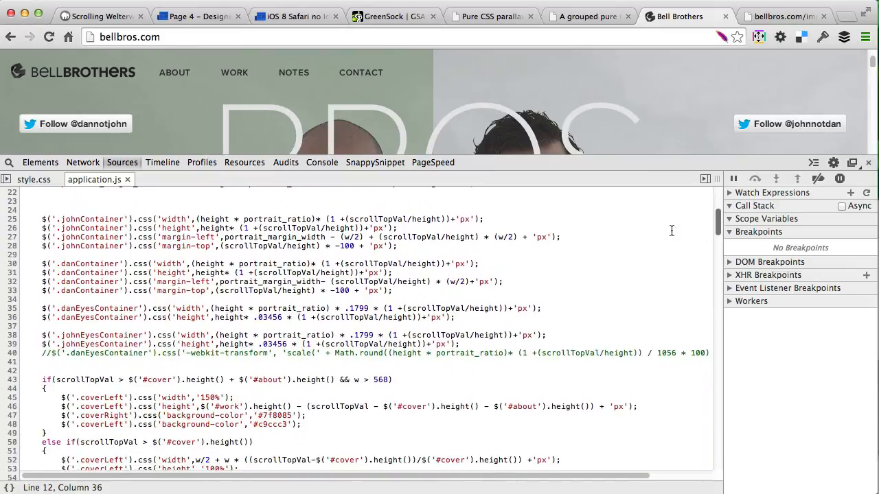
left_click(98, 271)
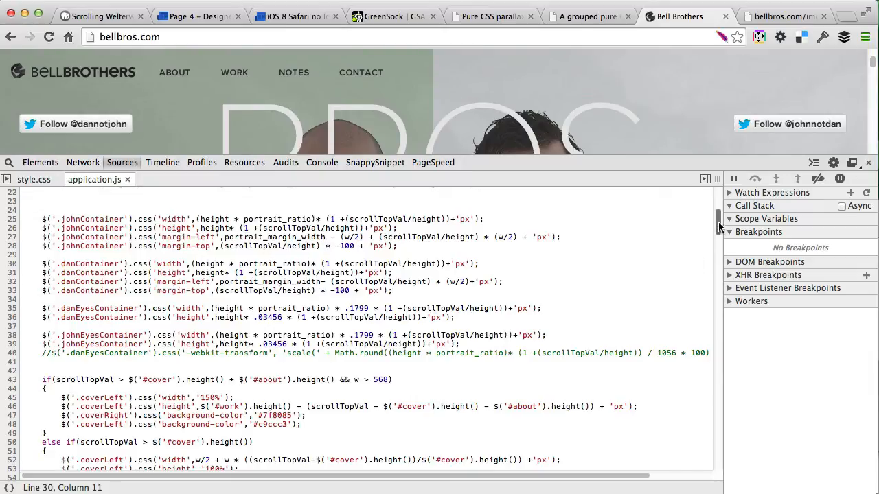
Step: Scroll on through the resizeElements code before DevTools is closed
scroll("down", 3)
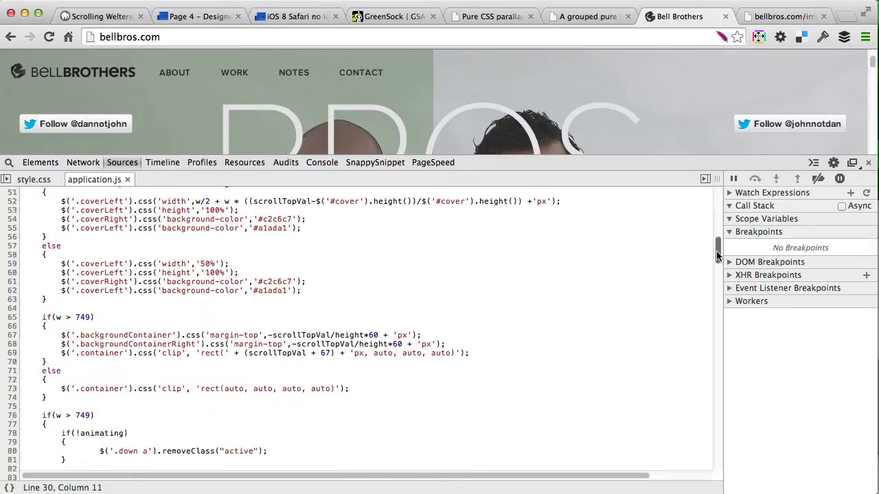
scroll("down", 3)
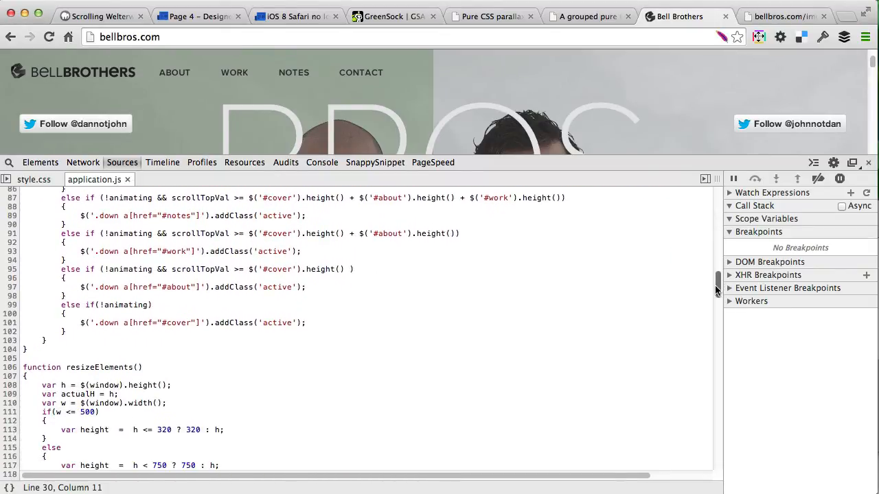
scroll("down", 3)
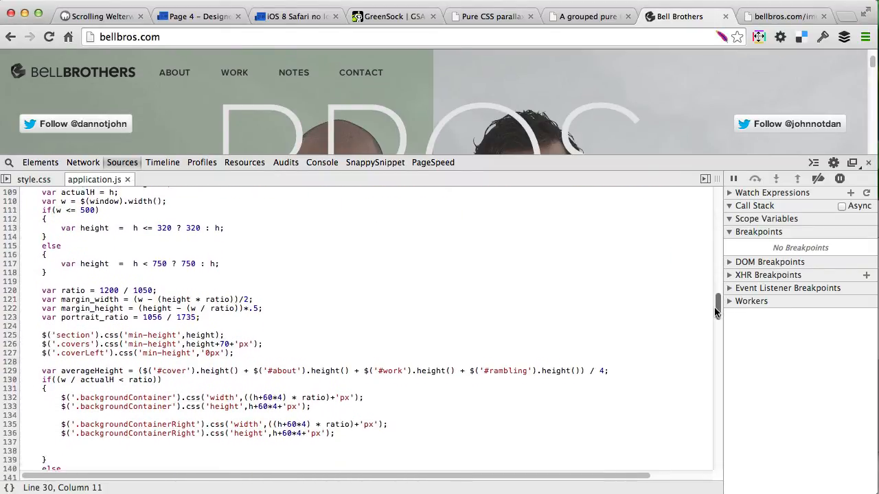
scroll("down", 3)
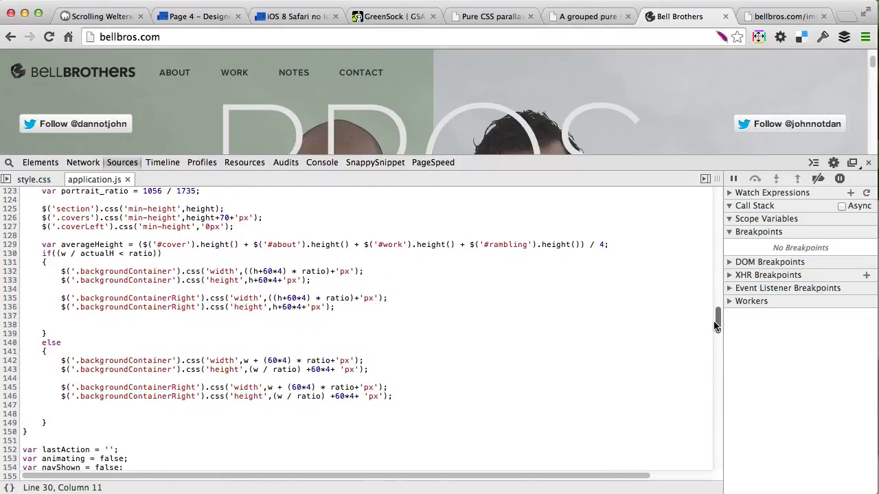
scroll("down", 3)
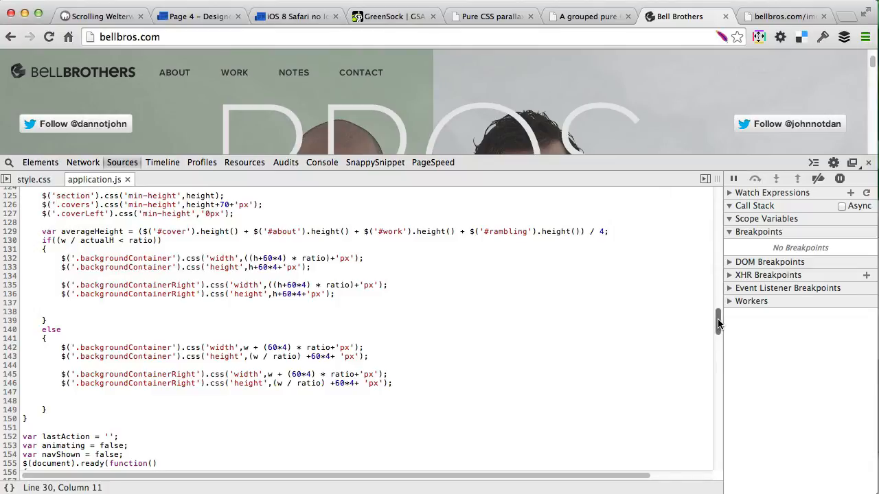
scroll("down", 3)
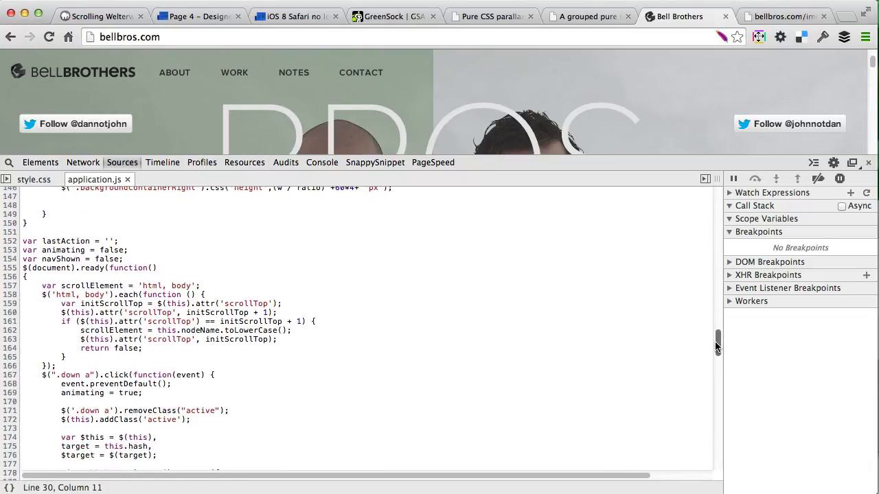
scroll("down", 3)
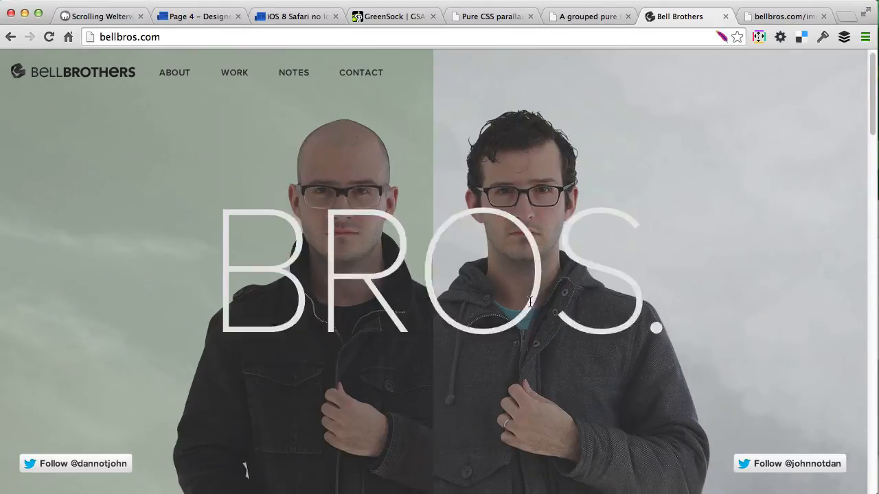
Step: Scroll to watch the portraits zoom and merge, then inspect the cover's downCenter element
scroll("down", 3)
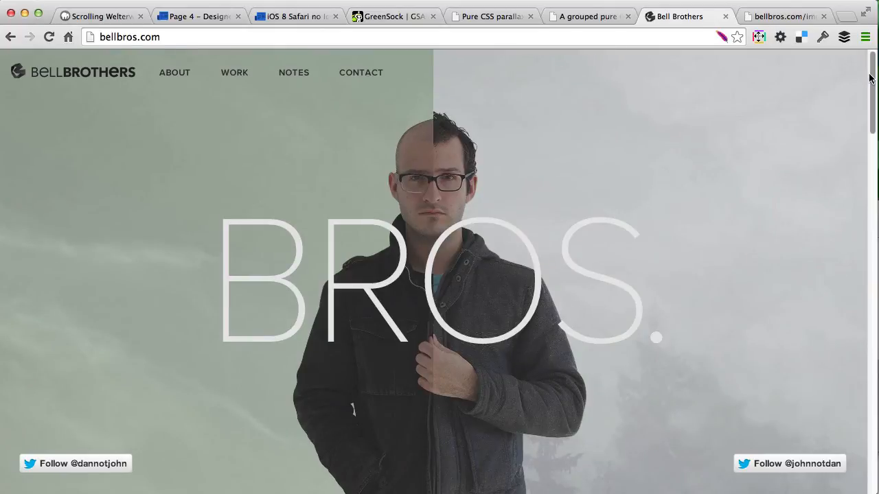
scroll("down", 3)
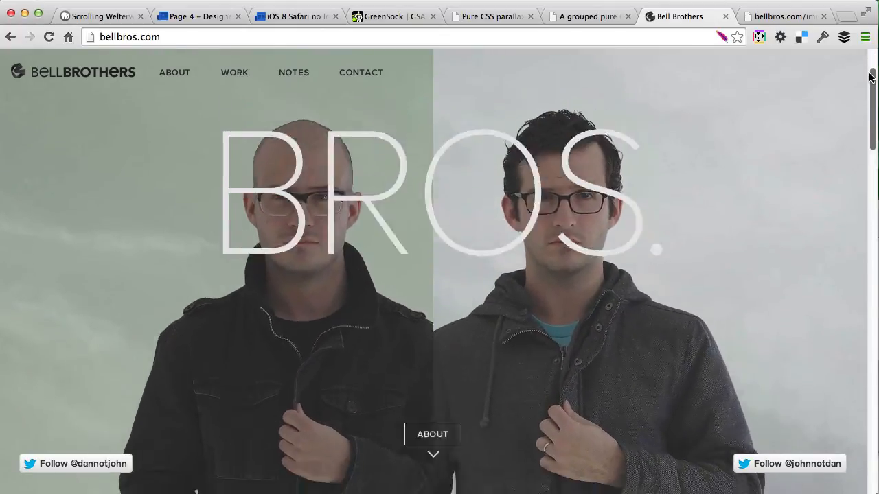
scroll("down", 3)
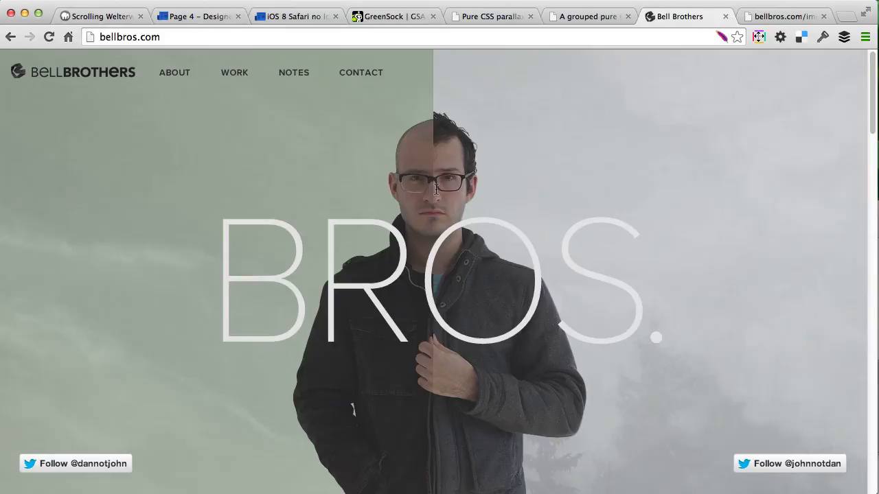
scroll("down", 3)
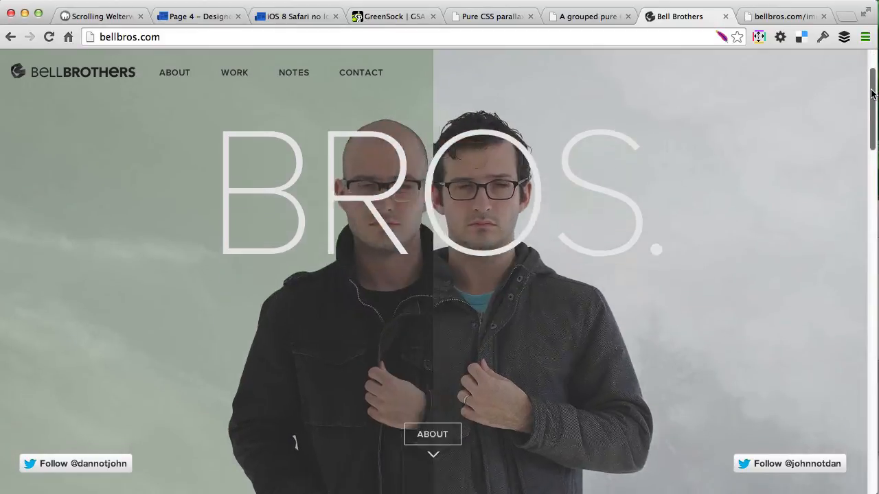
scroll("down", 3)
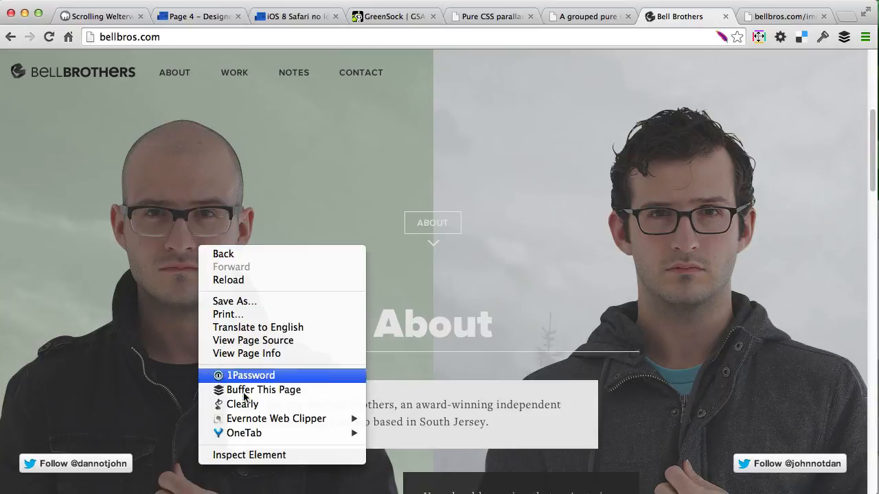
left_click(249, 455)
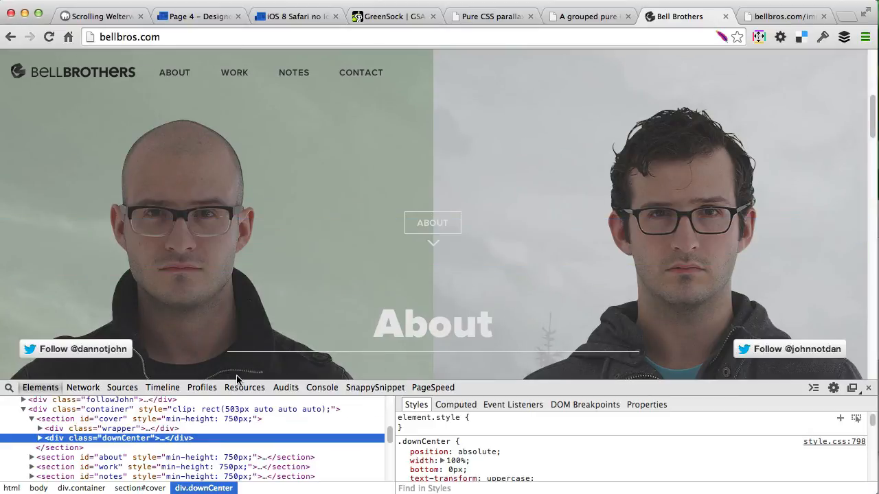